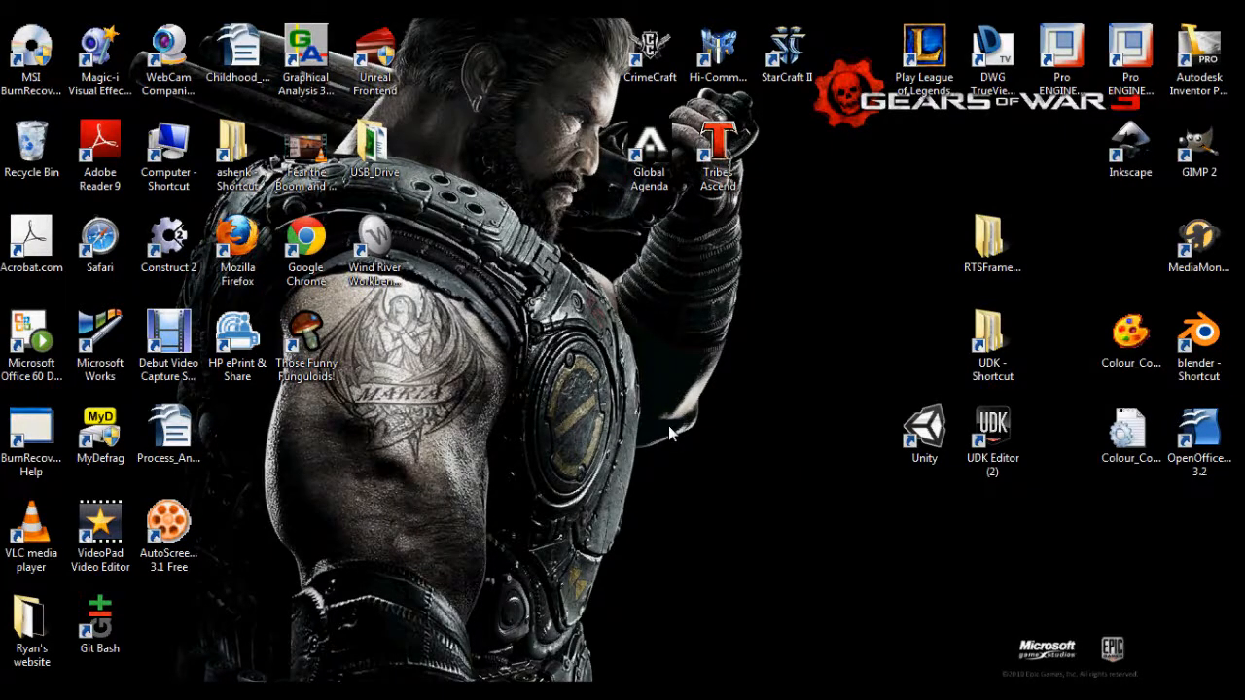
mouse_move(476, 418)
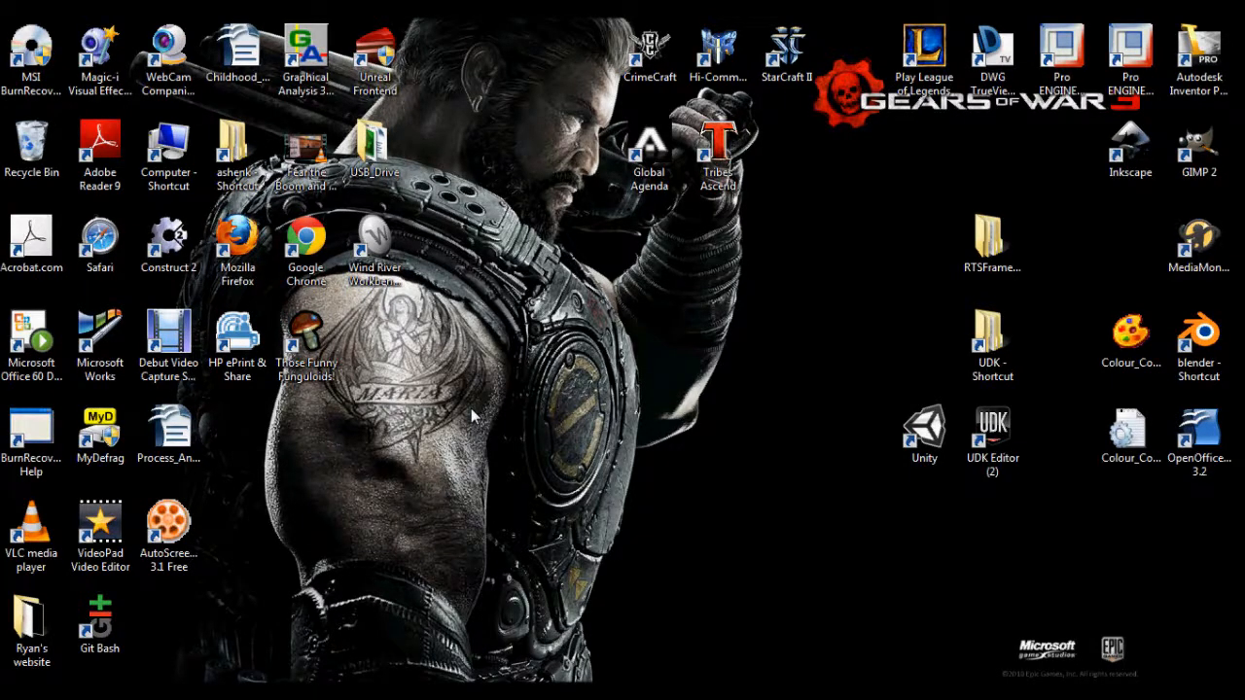
mouse_move(436, 418)
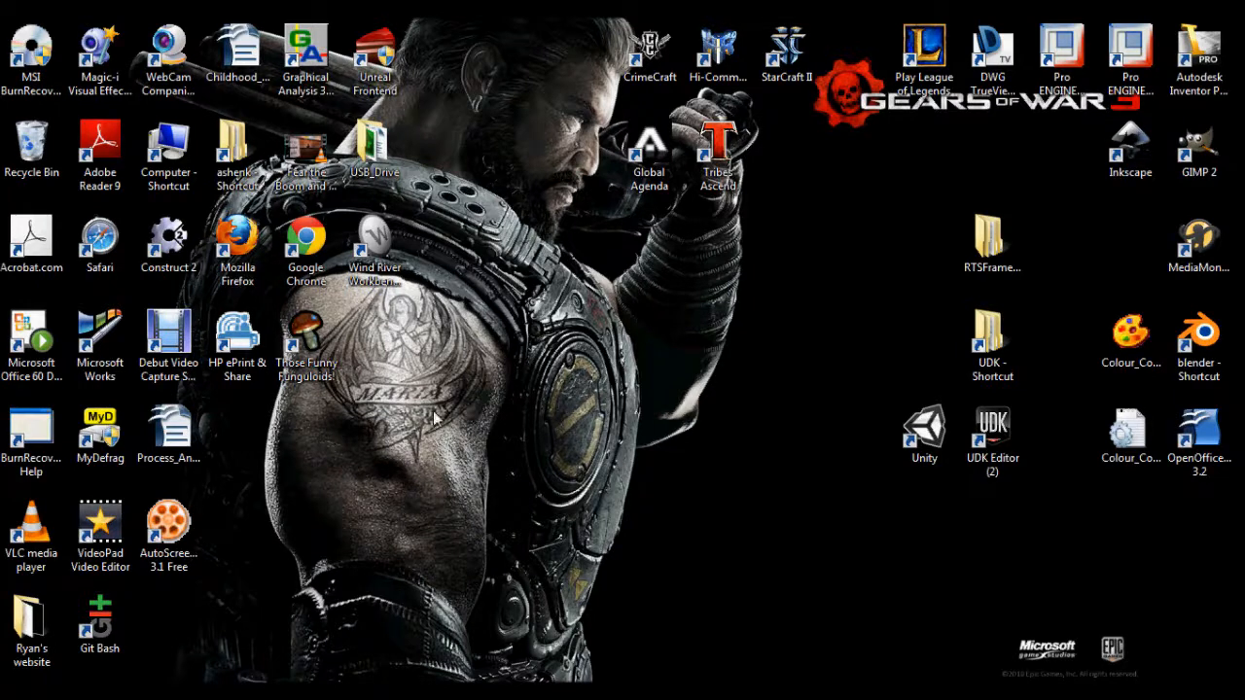
mouse_move(436, 416)
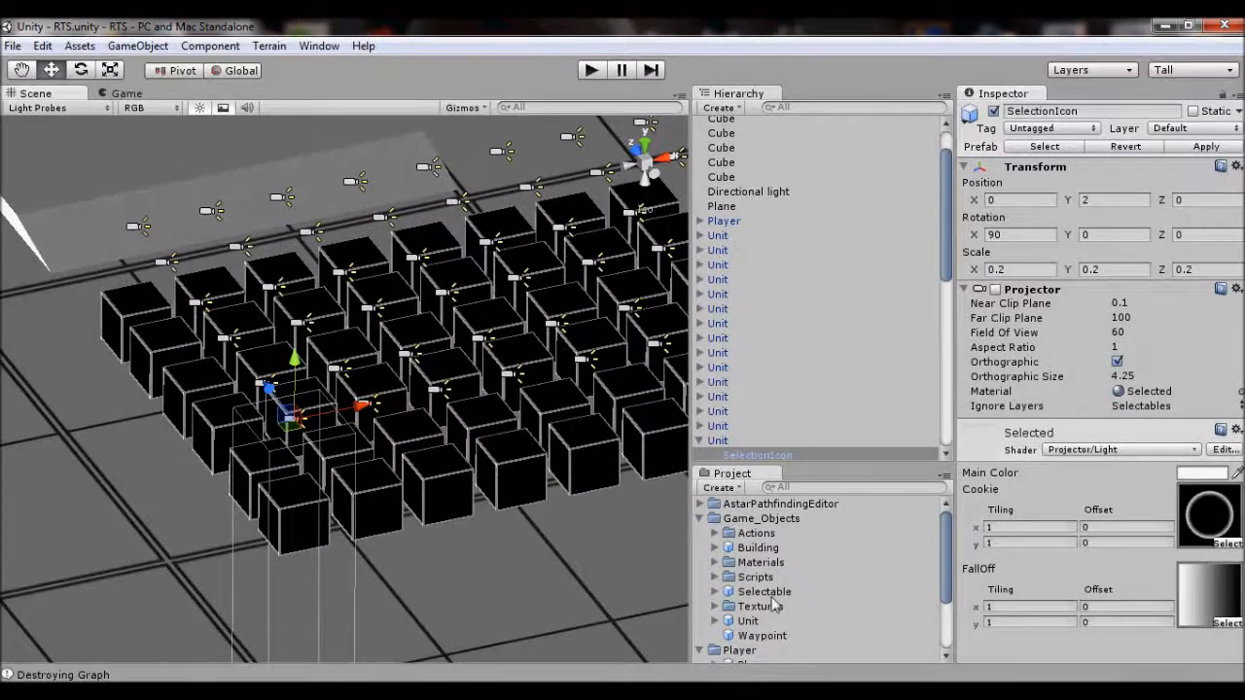
Select the Unit prefab in the Project panel and scroll its Inspector components.
left_click(746, 620)
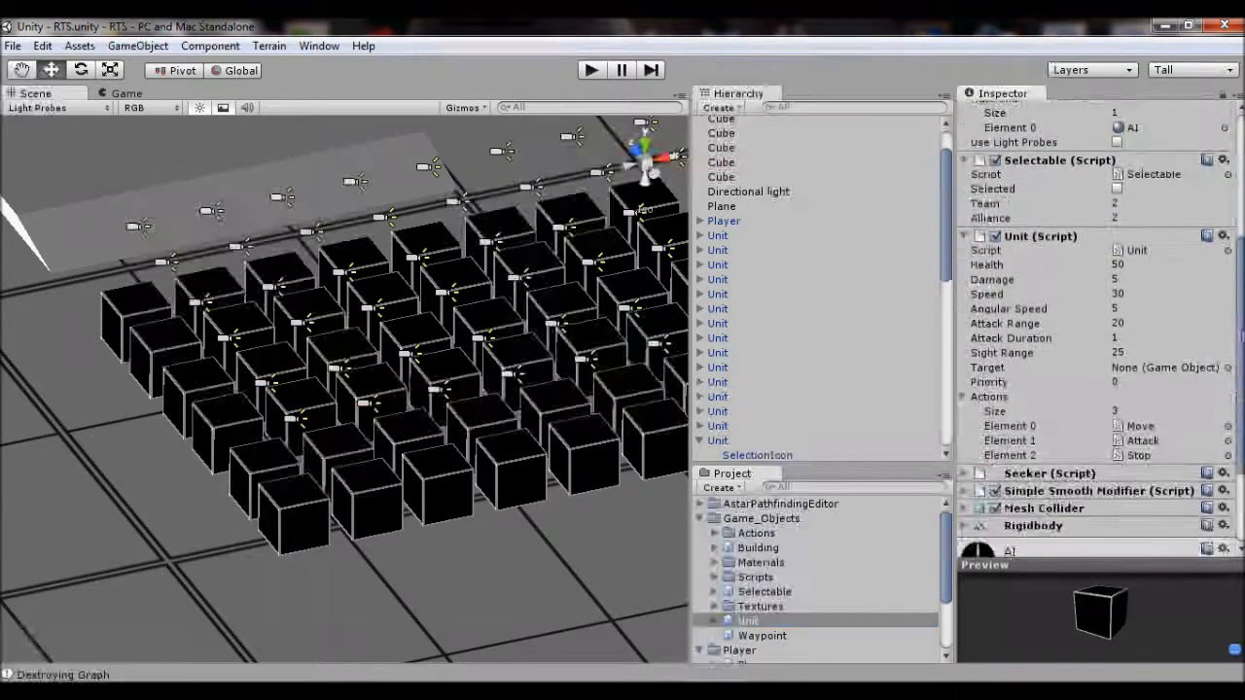
scroll("down", 3)
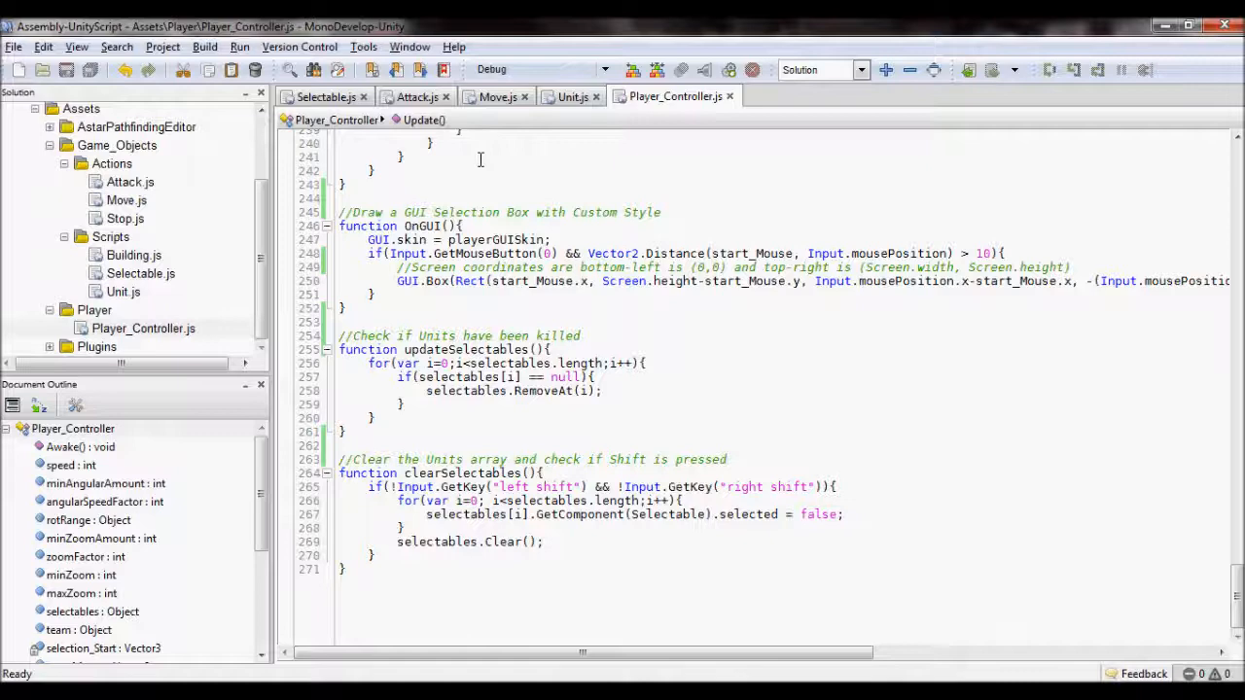
Read through Unit.js properties and the Command function, then Alt+Tab back to Unity.
left_click(572, 98)
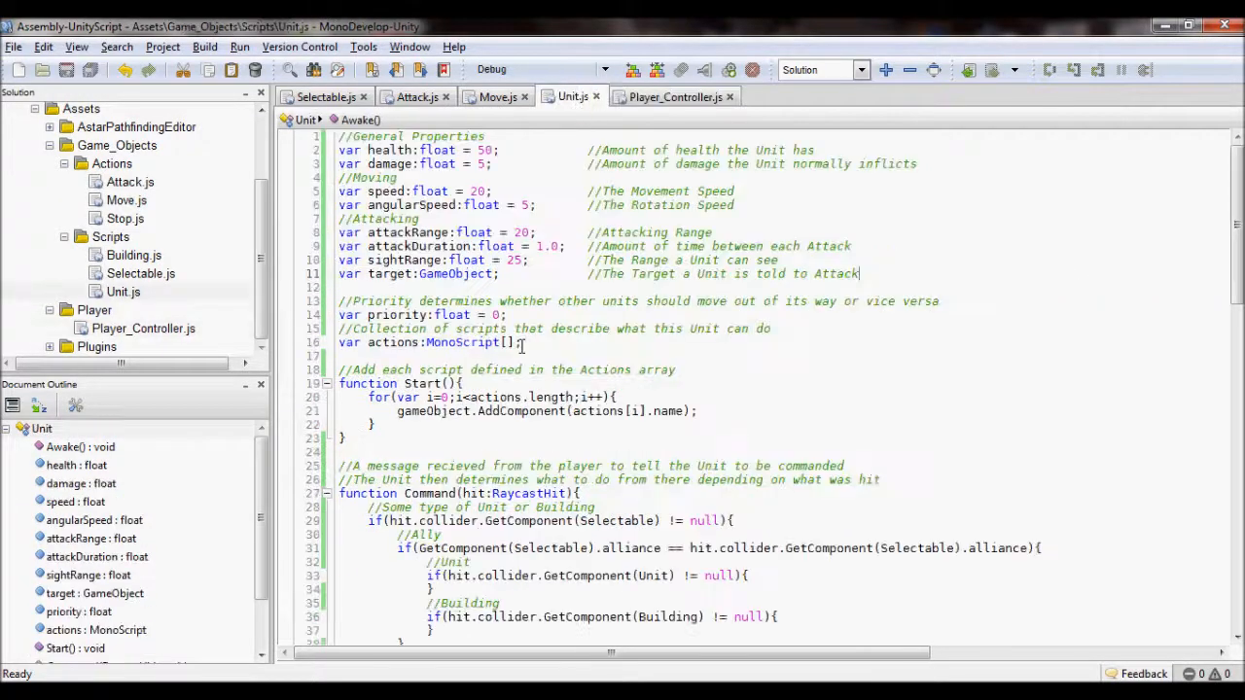
scroll("down", 3)
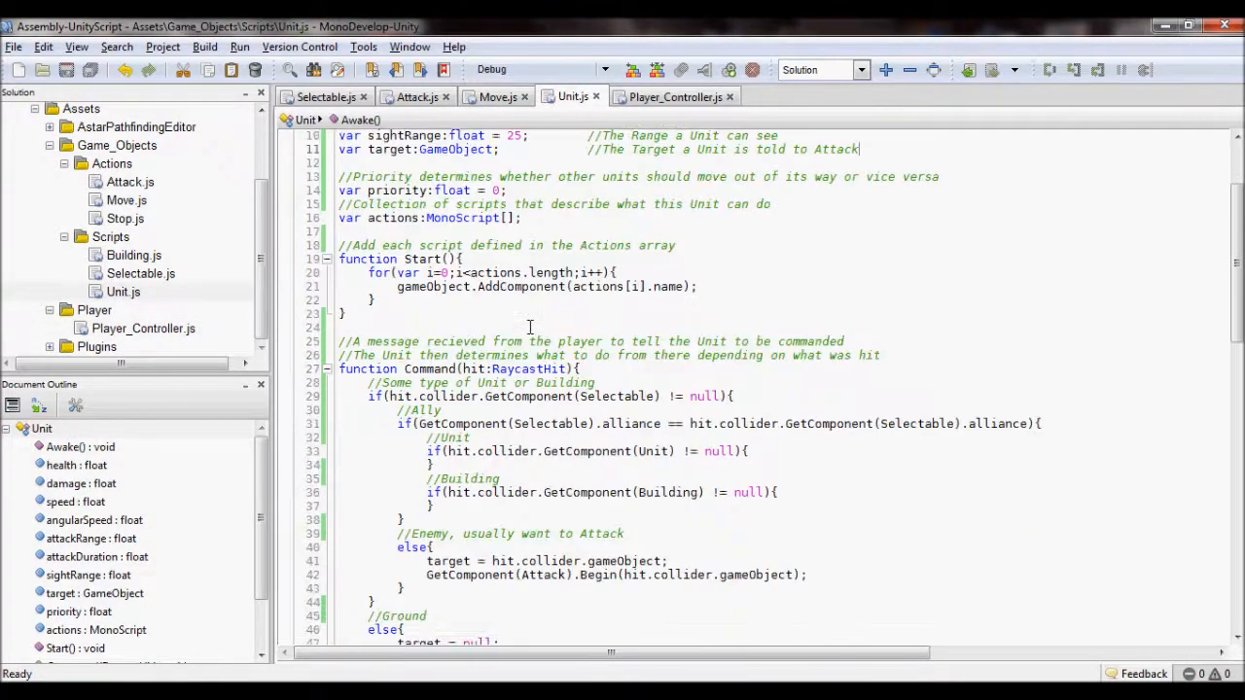
scroll("down", 3)
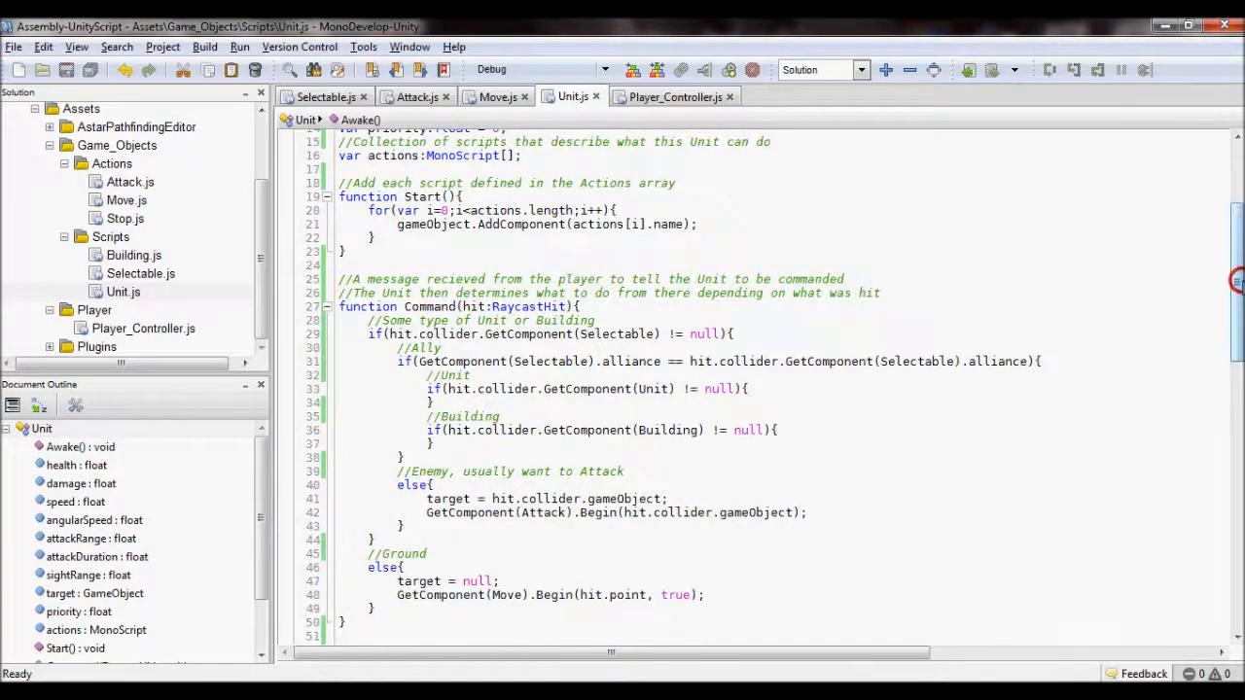
scroll("down", 3)
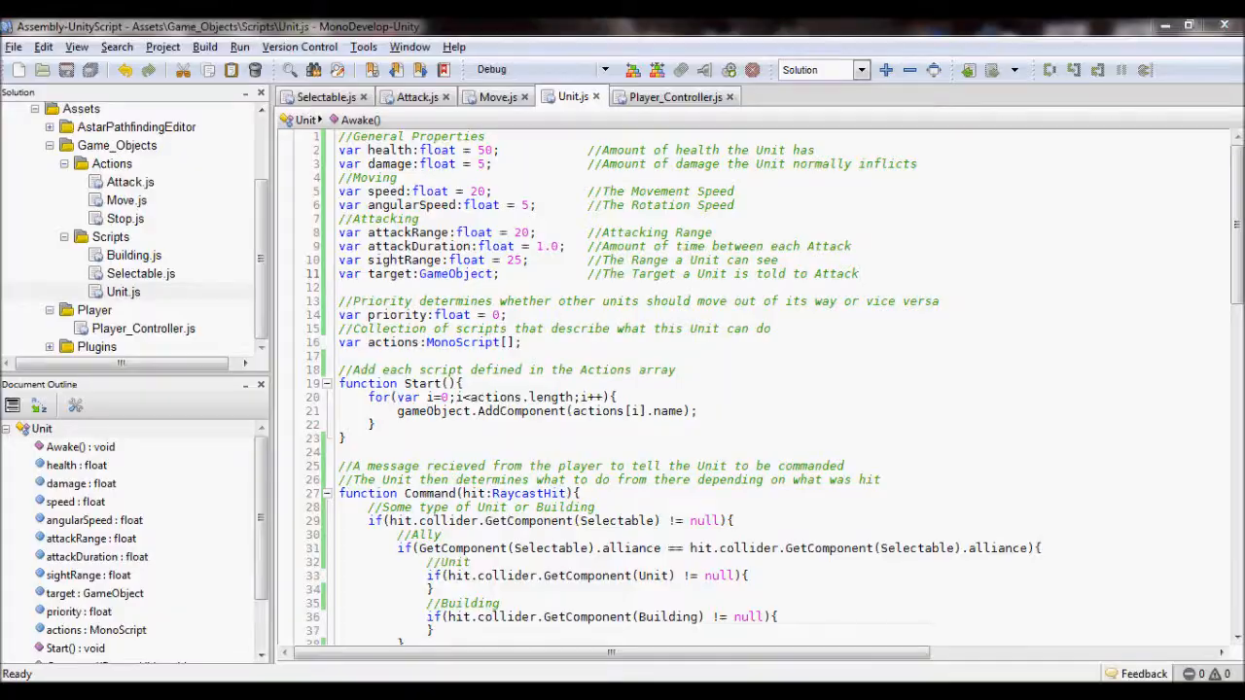
key("alt+tab")
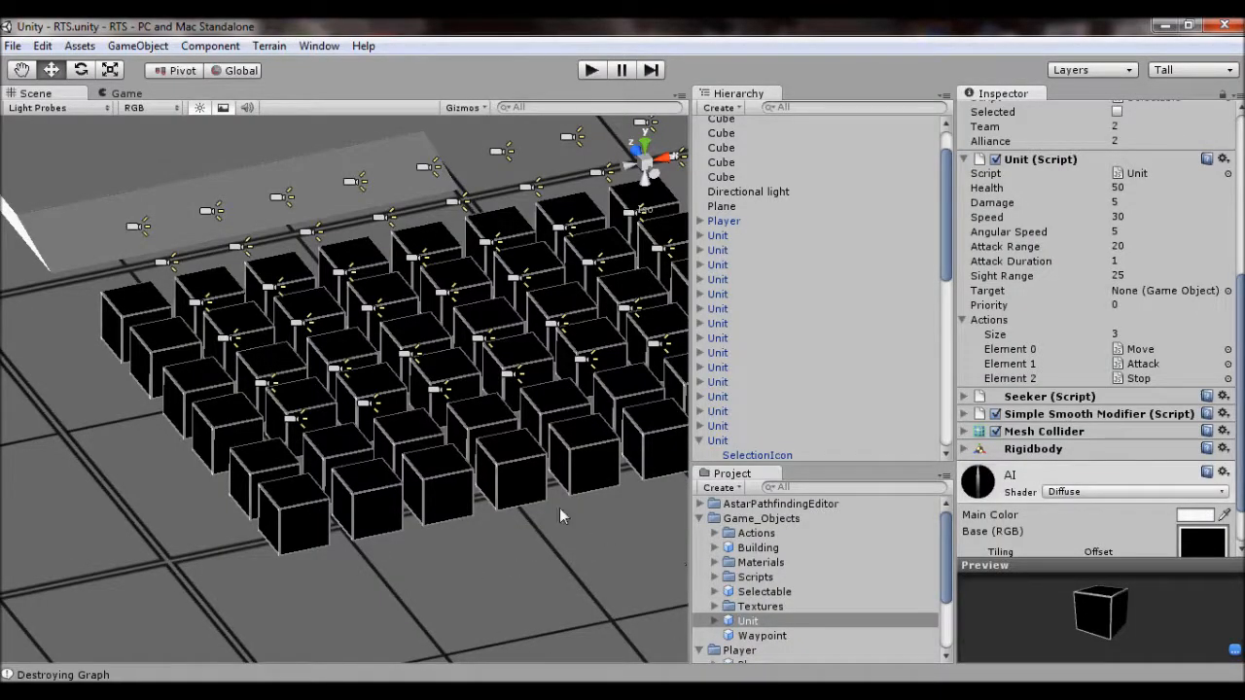
mouse_move(567, 534)
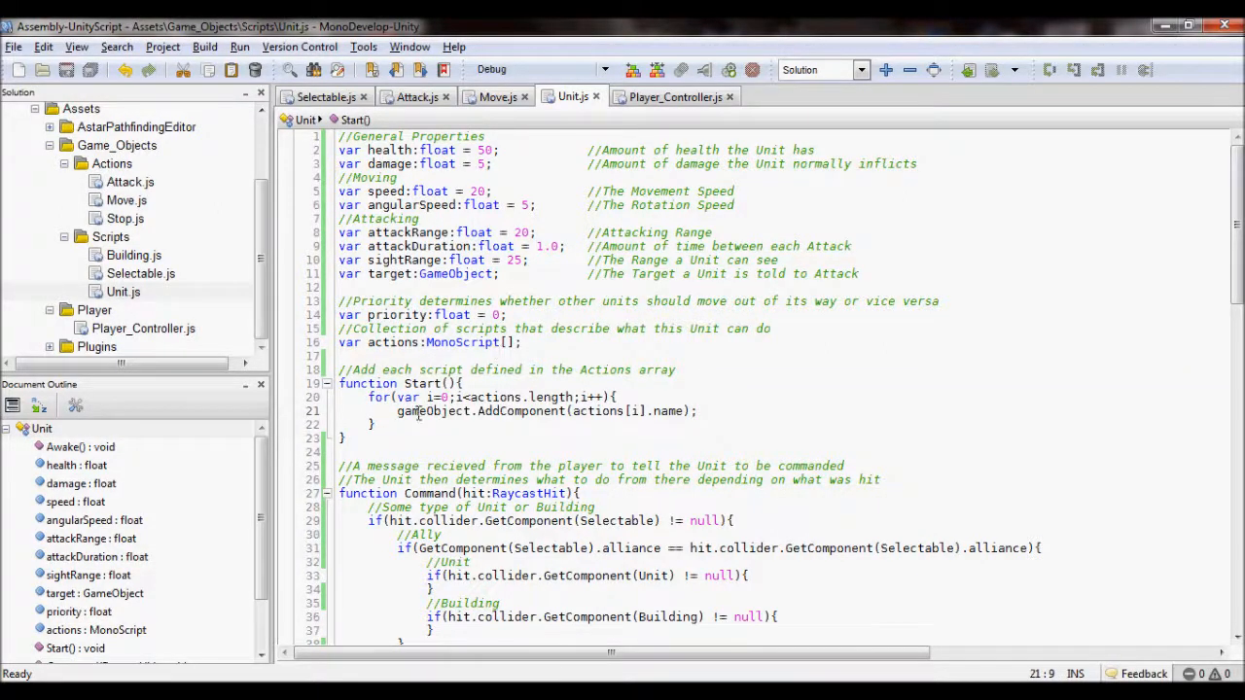
Highlight the AddComponent line in the Unit script's Start function, then deselect it.
left_click_drag(396, 410, 696, 410)
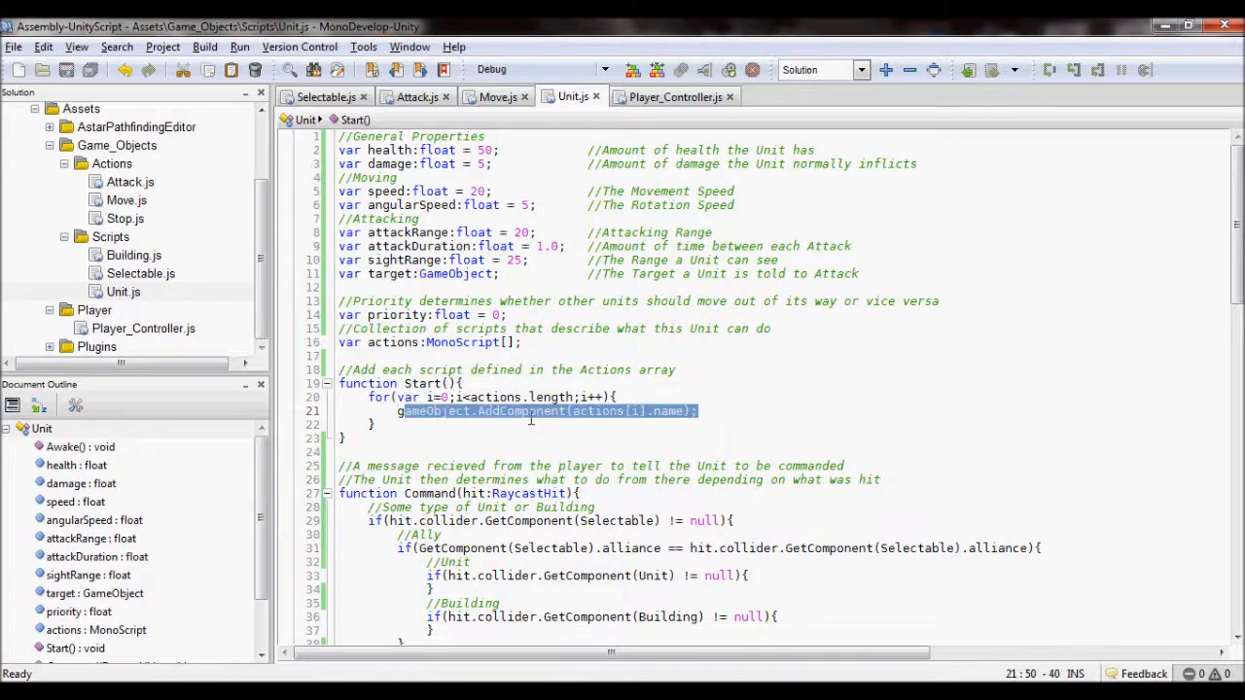
left_click(659, 411)
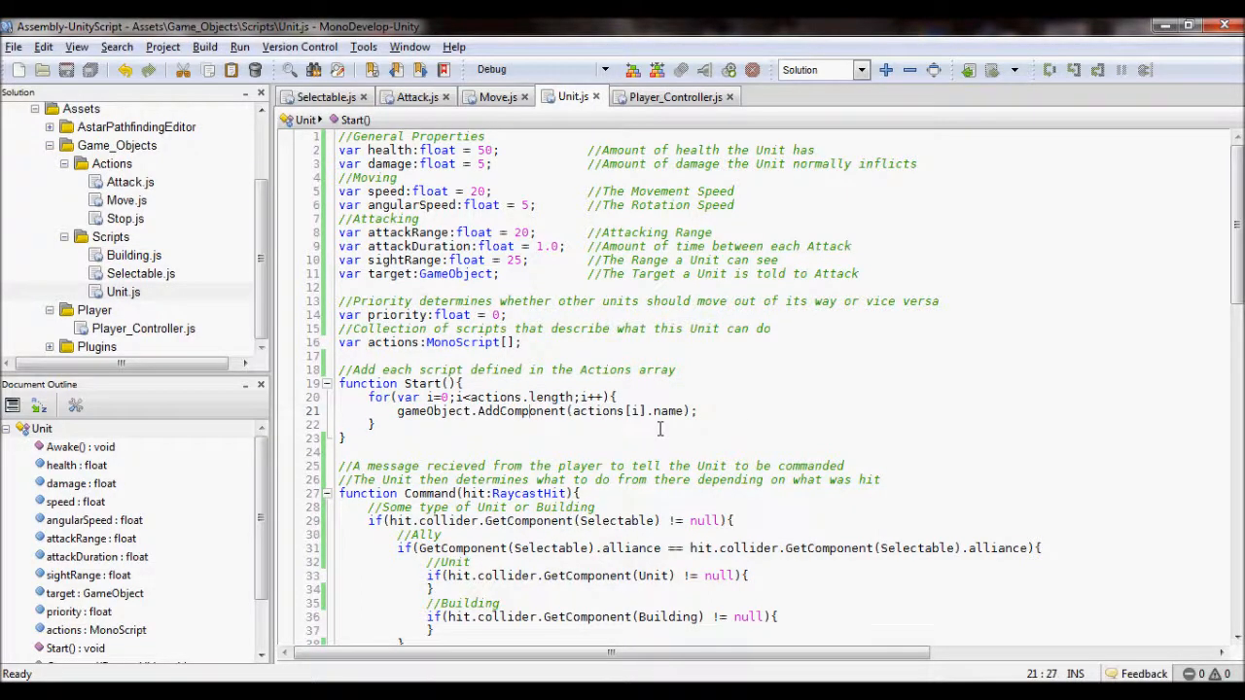
left_click(654, 411)
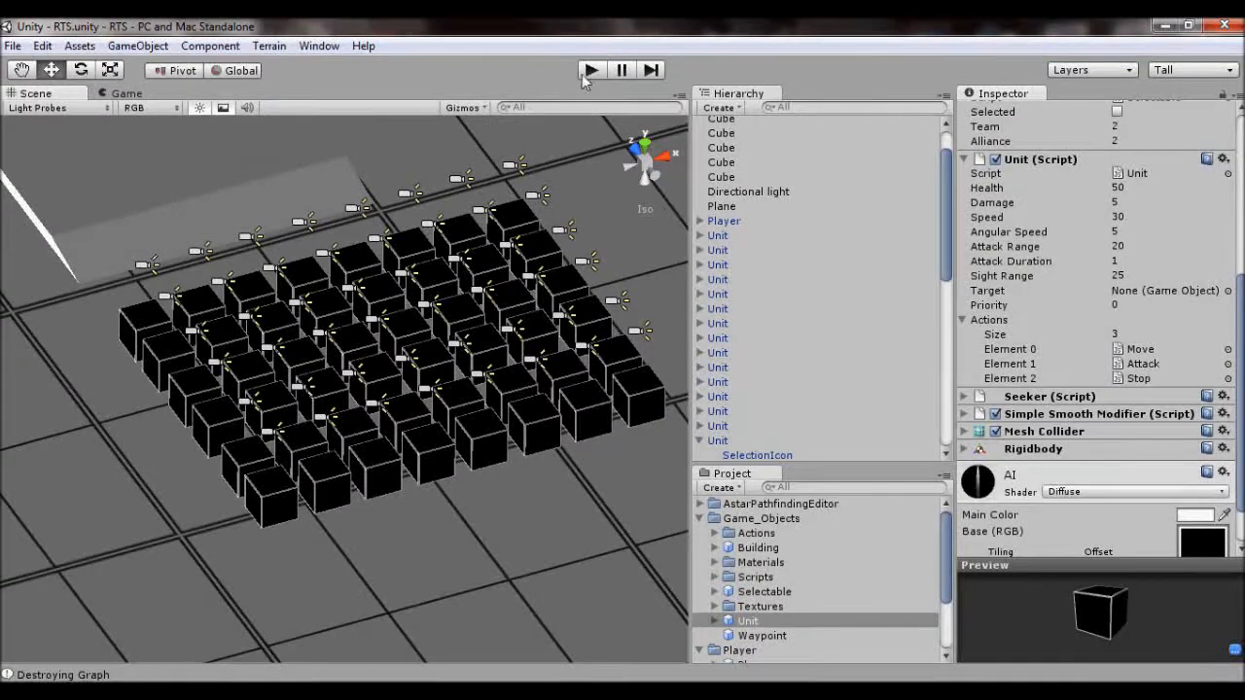
Run the RTS scene in the Game view and select unit cubes to show their circles.
left_click(592, 70)
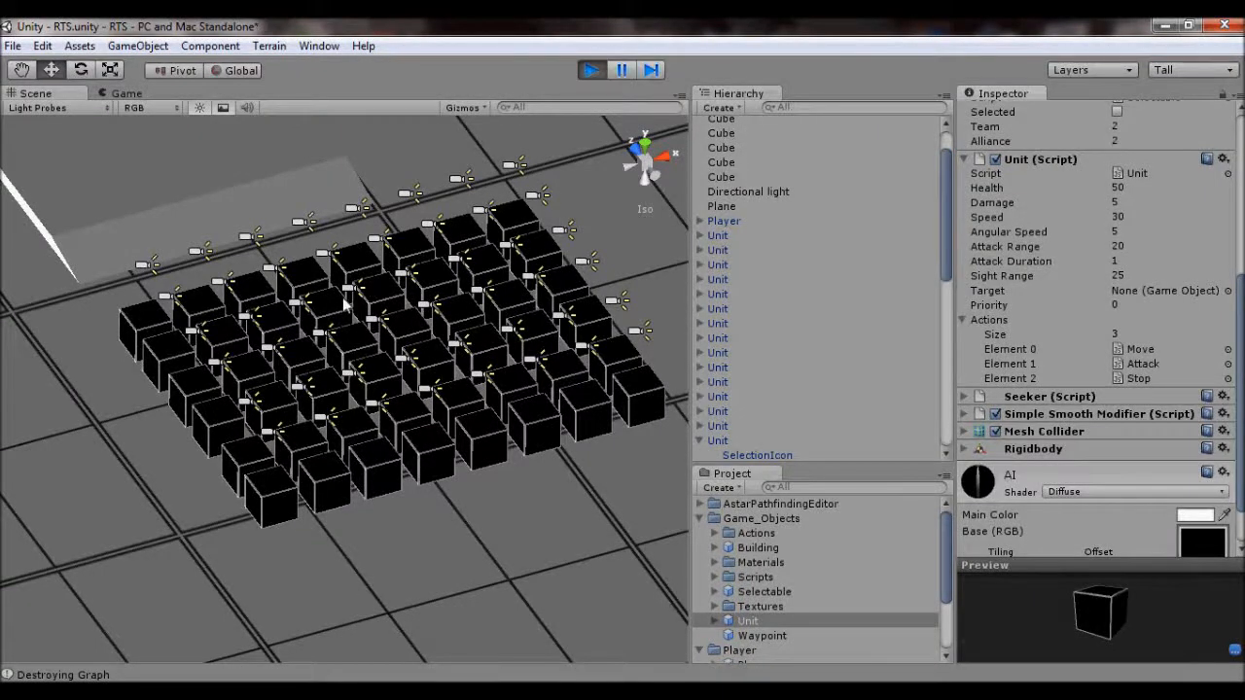
left_click(127, 94)
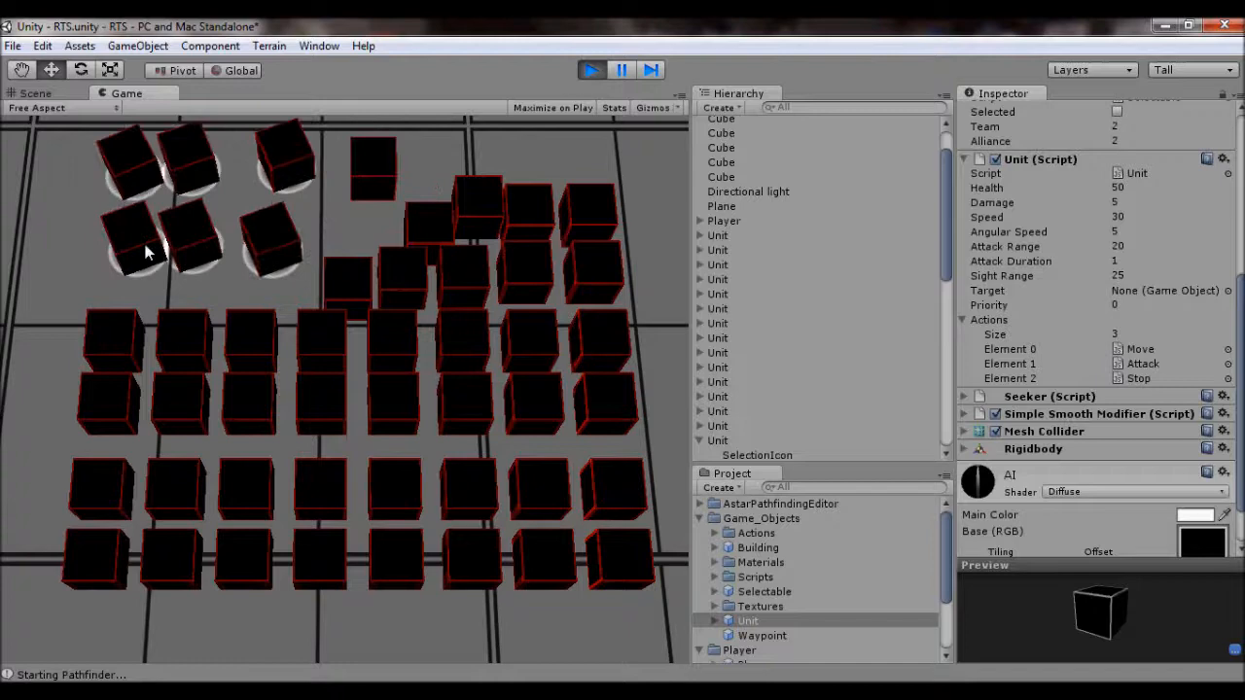
left_click(280, 226)
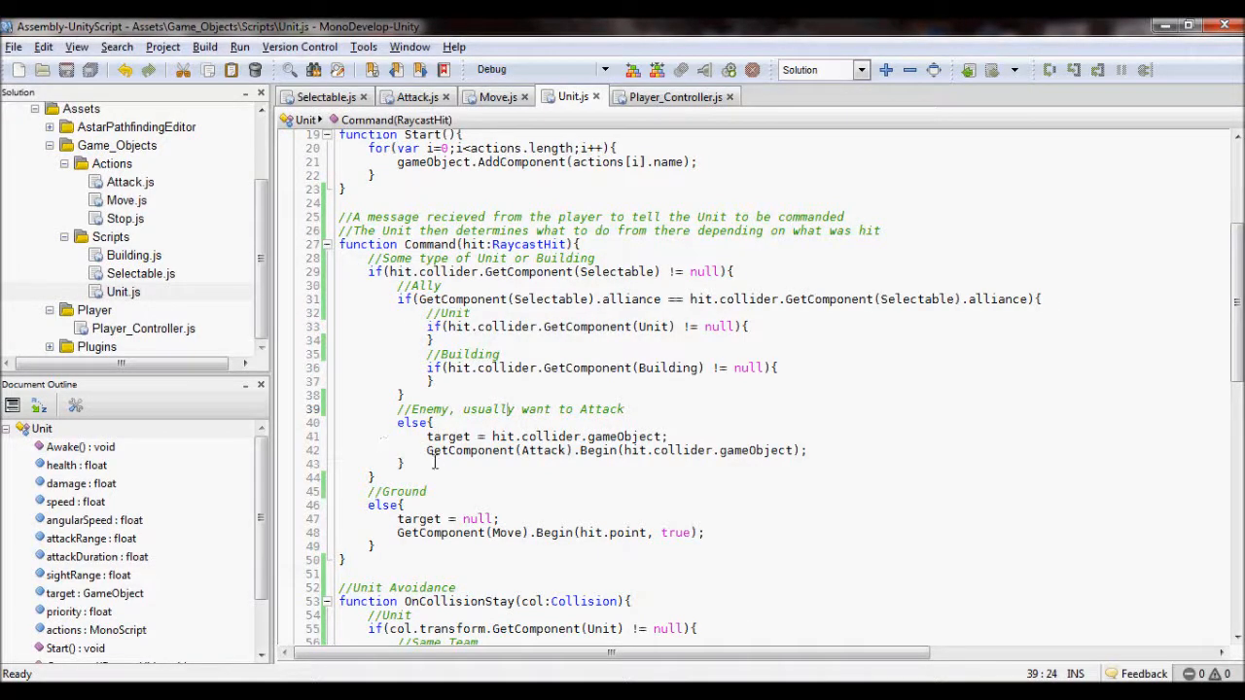
Highlight the Attack call, scroll through Move.js Start and Begin, then return to Unit.js.
left_click(556, 451)
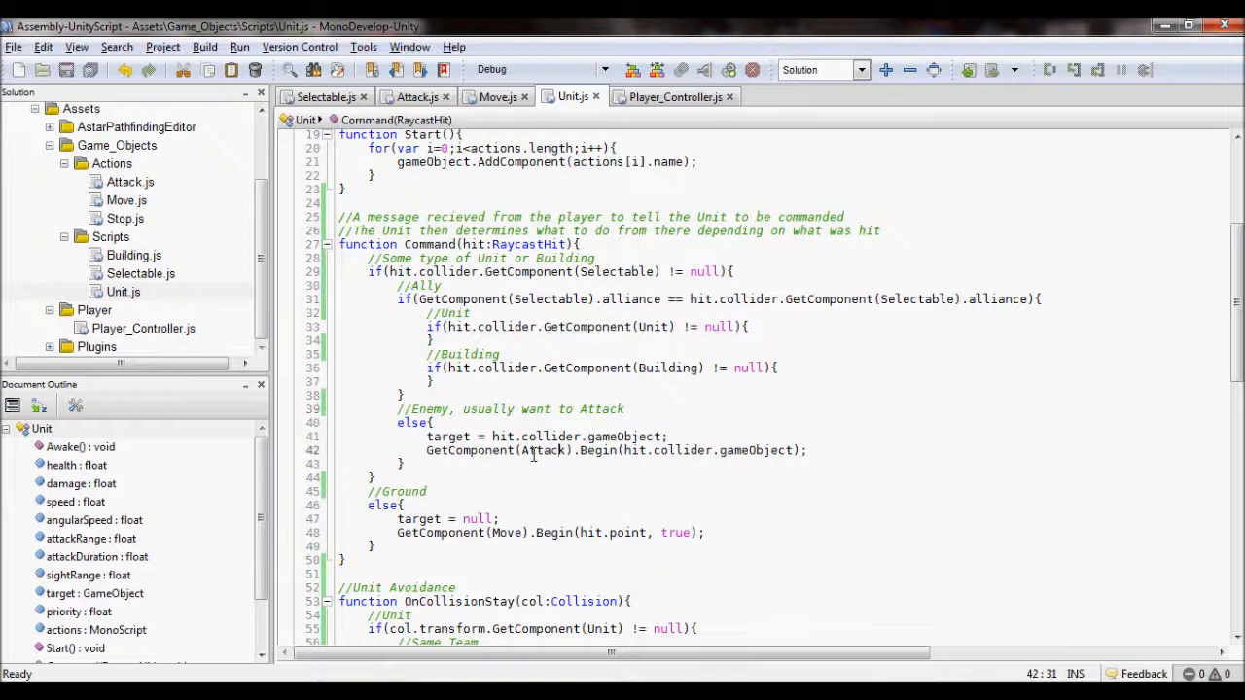
double_click(543, 451)
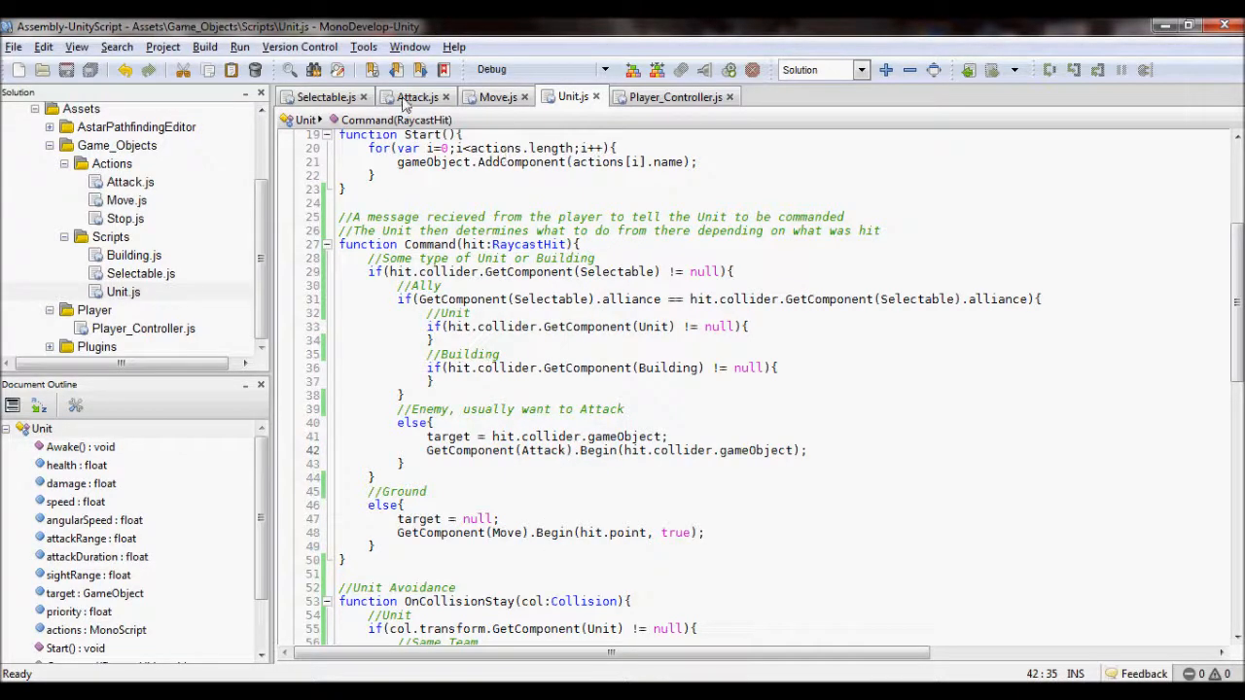
left_click(497, 97)
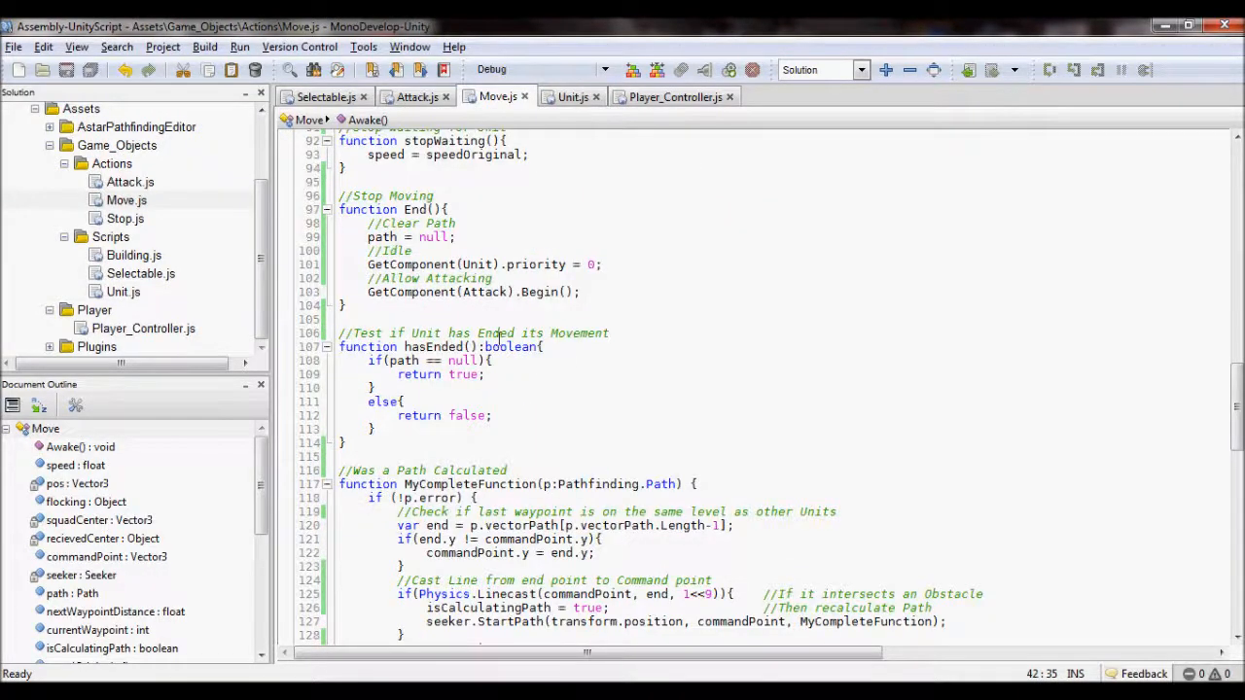
scroll("down", 3)
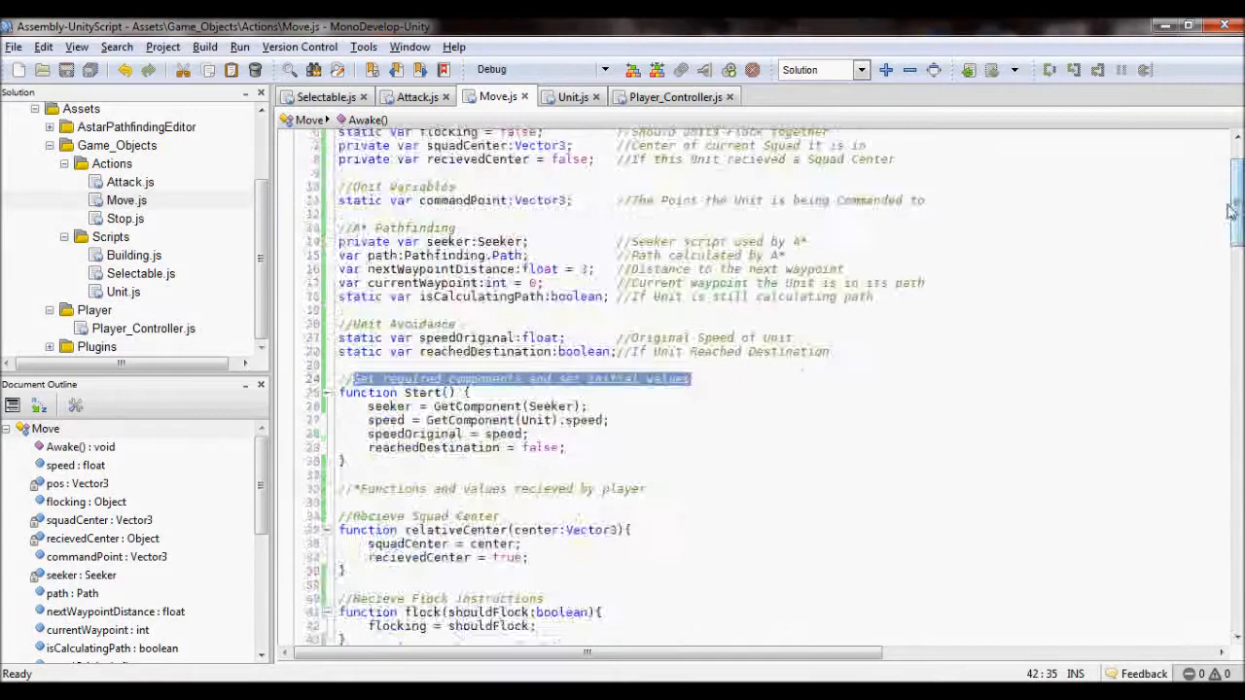
scroll("down", 3)
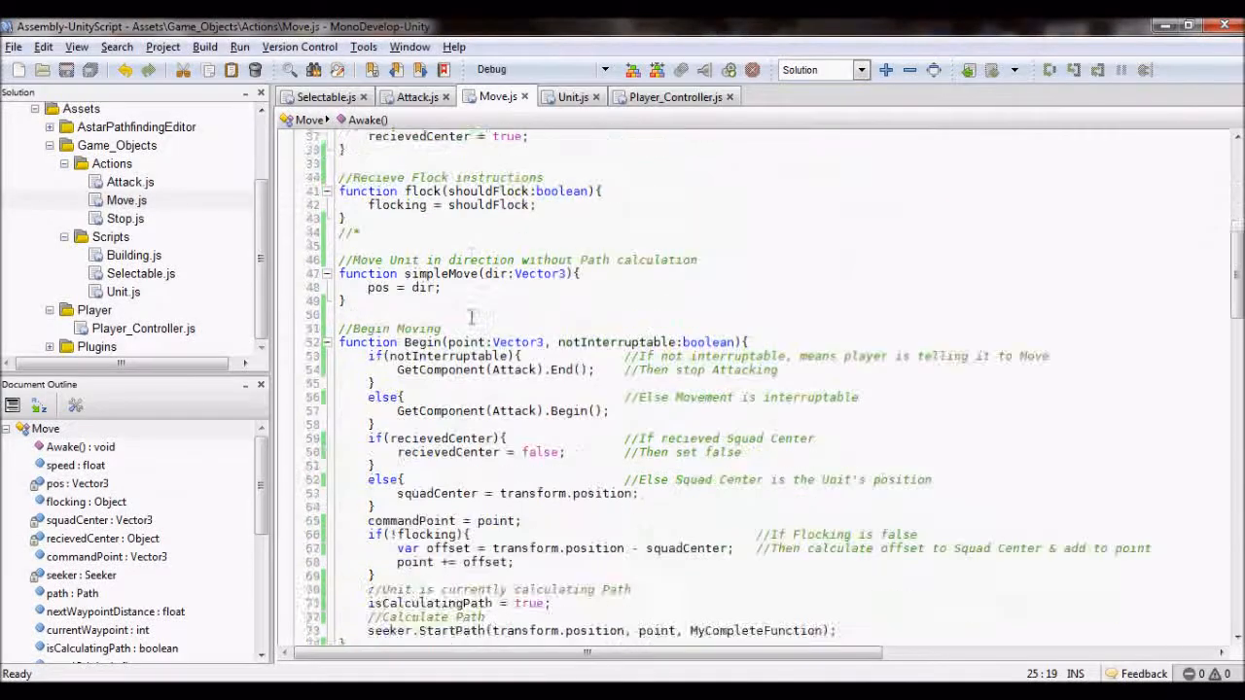
scroll("down", 3)
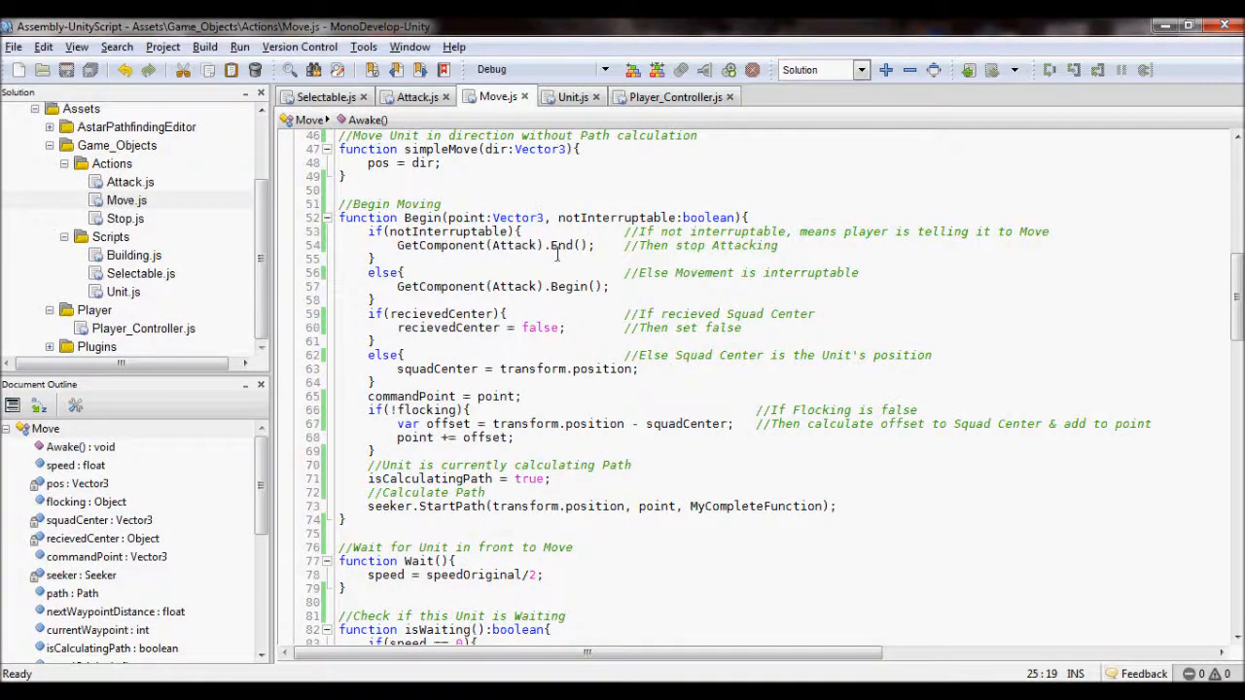
left_click(572, 98)
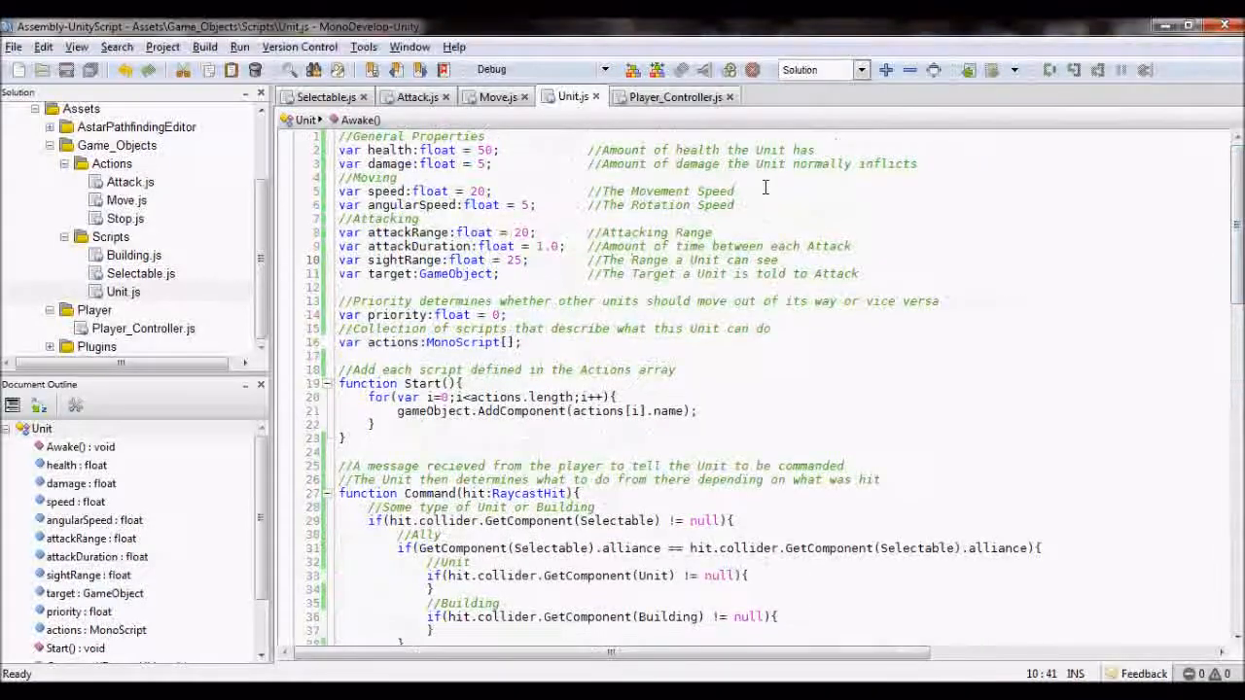
Flip between Player_Controller.js, Move.js and Unit.js, ending on Move.js.
left_click(674, 97)
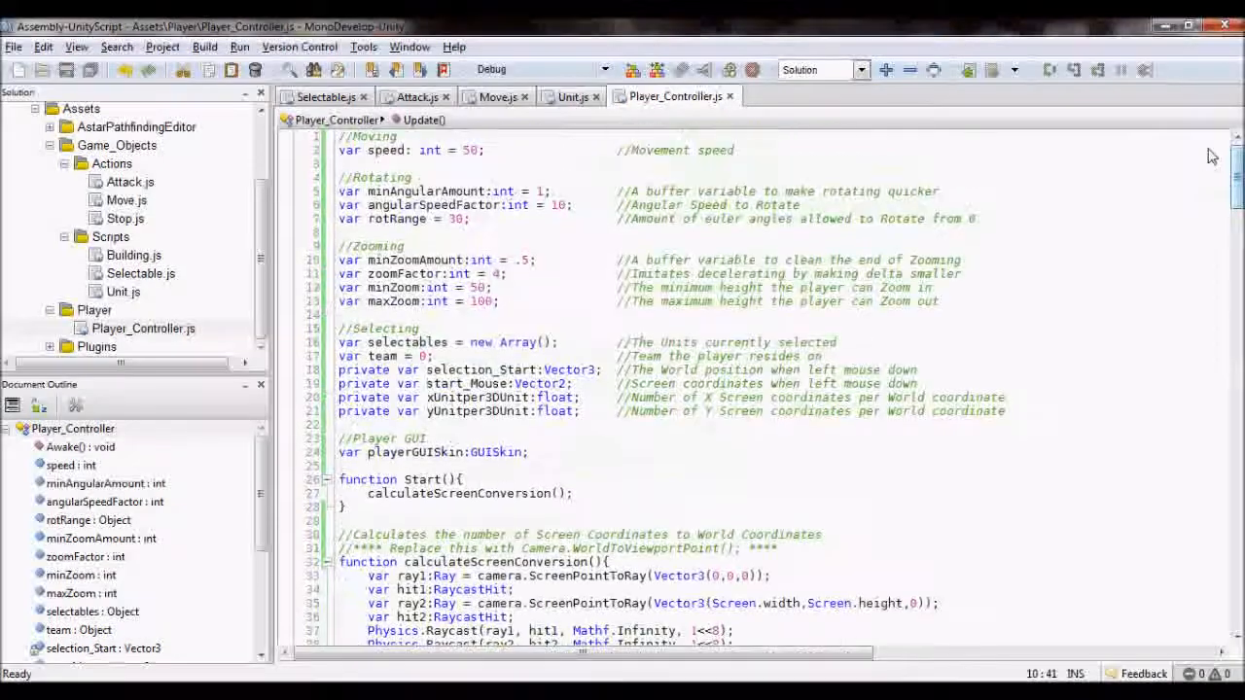
left_click(490, 98)
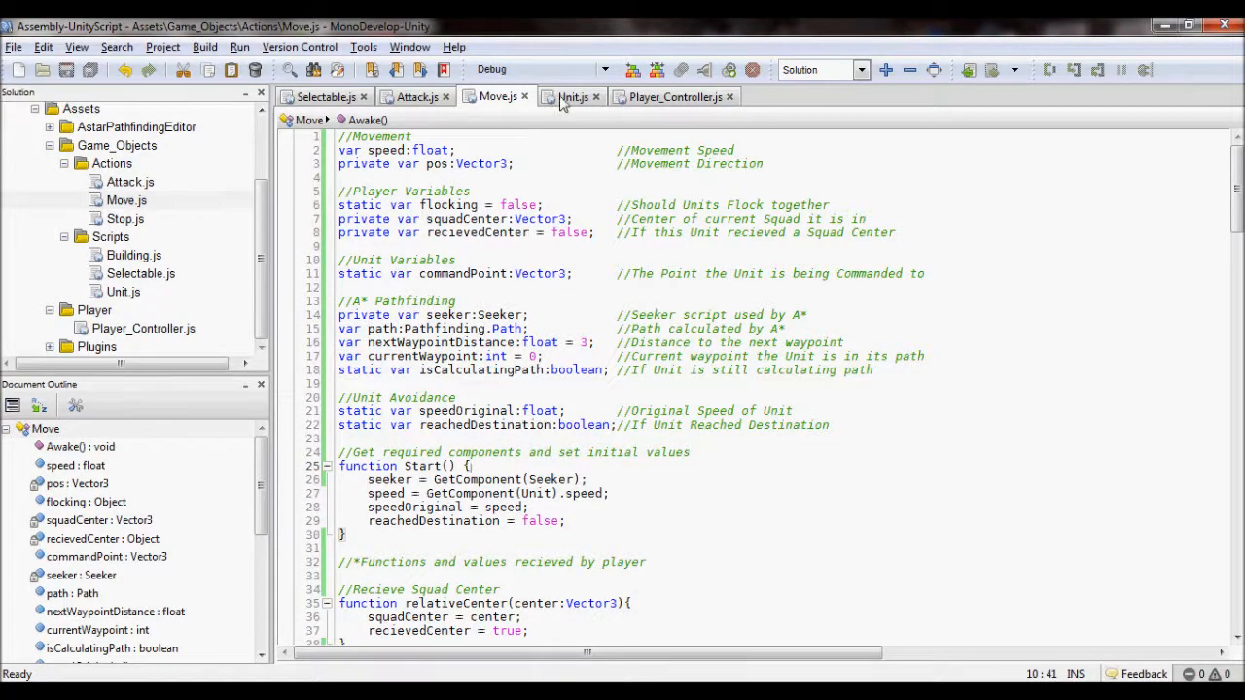
left_click(572, 97)
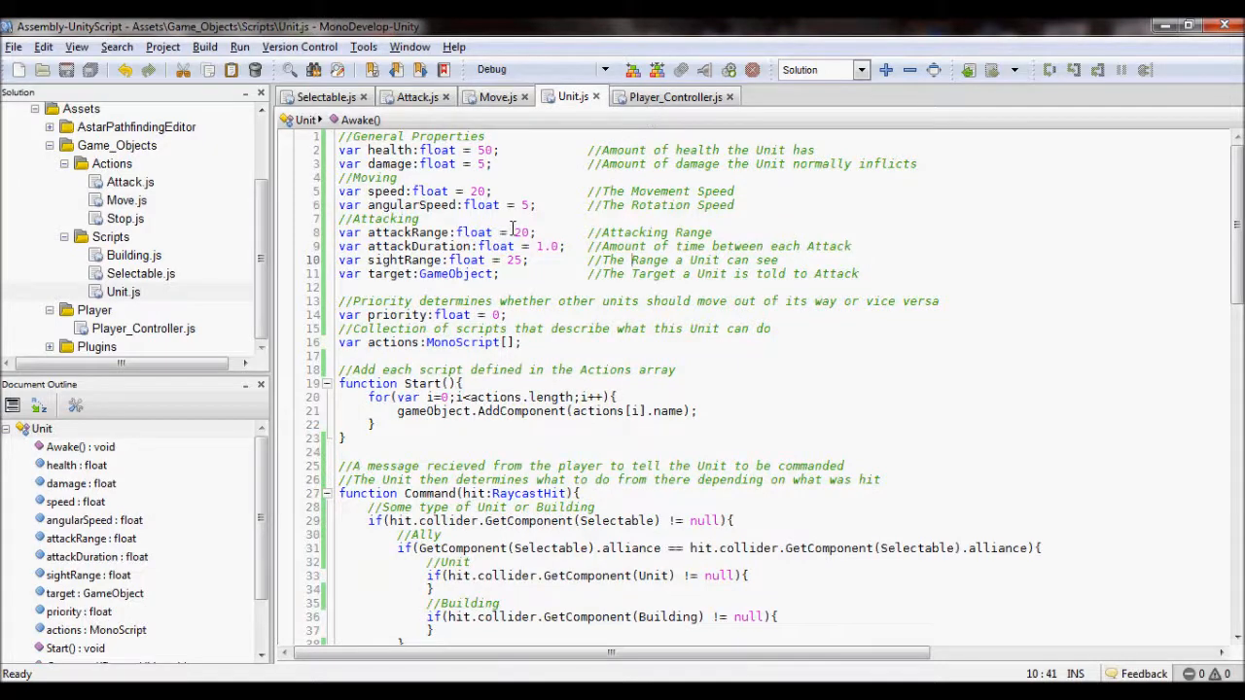
left_click(413, 97)
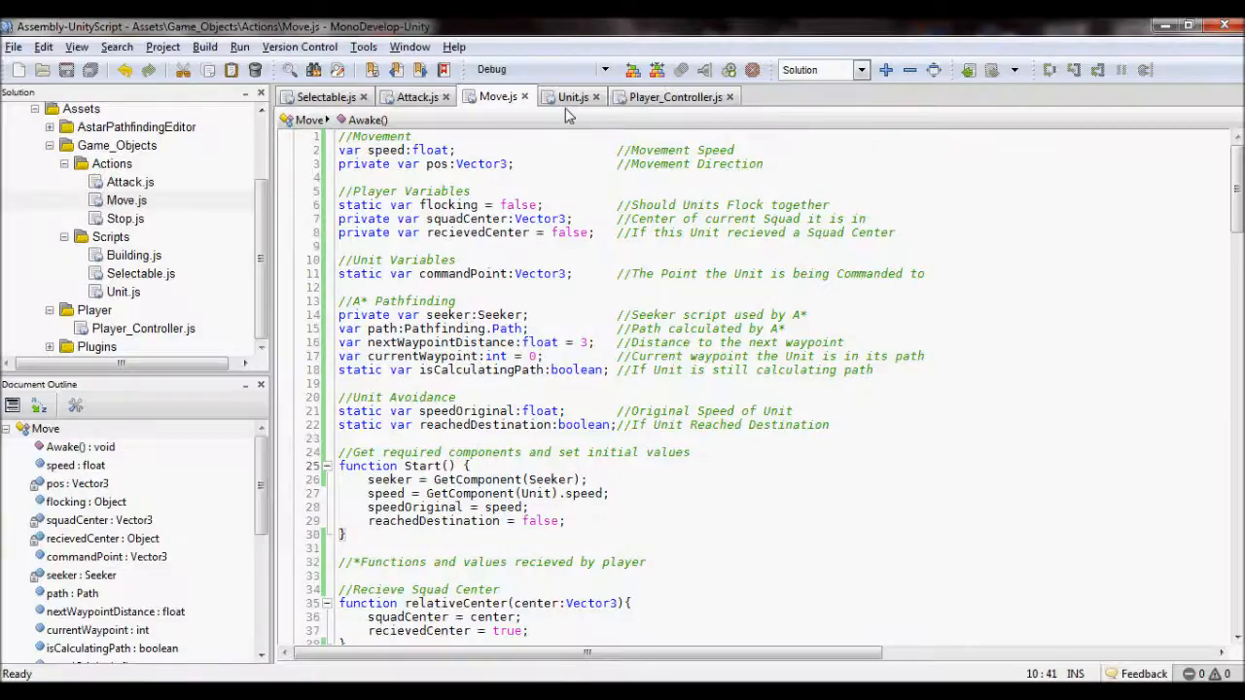
Scroll through Move.js squad, flocking and pathfinding functions.
scroll("down", 3)
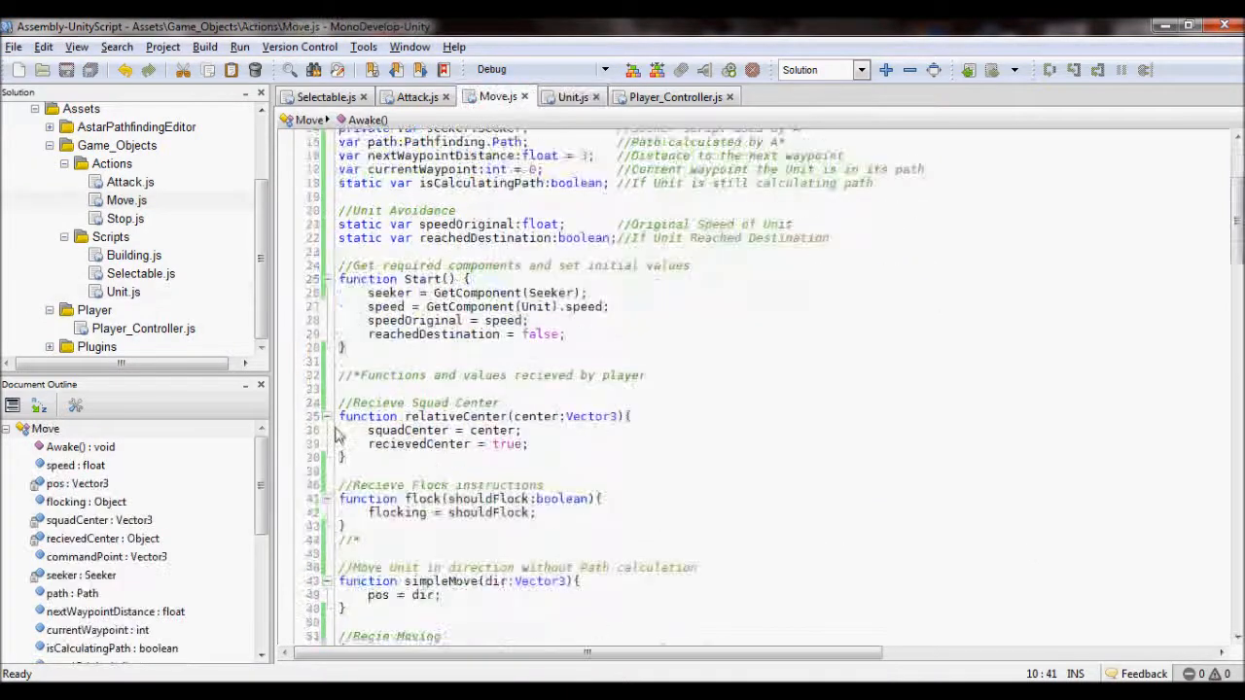
scroll("down", 3)
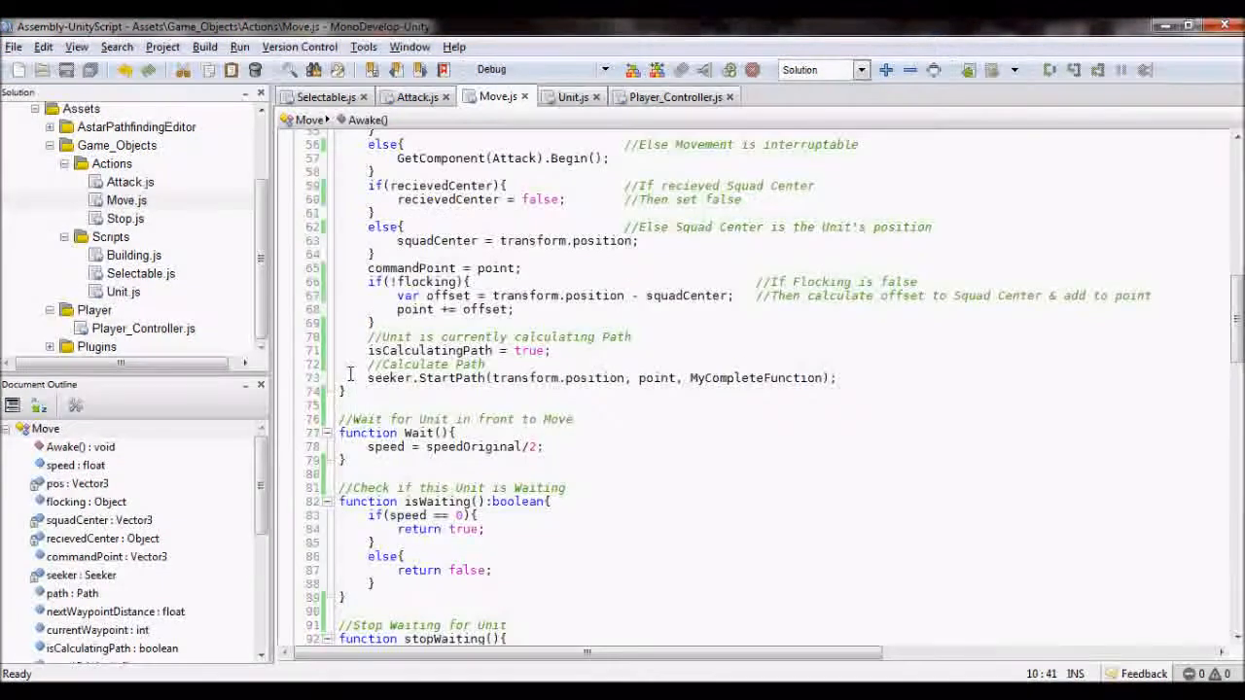
scroll("down", 3)
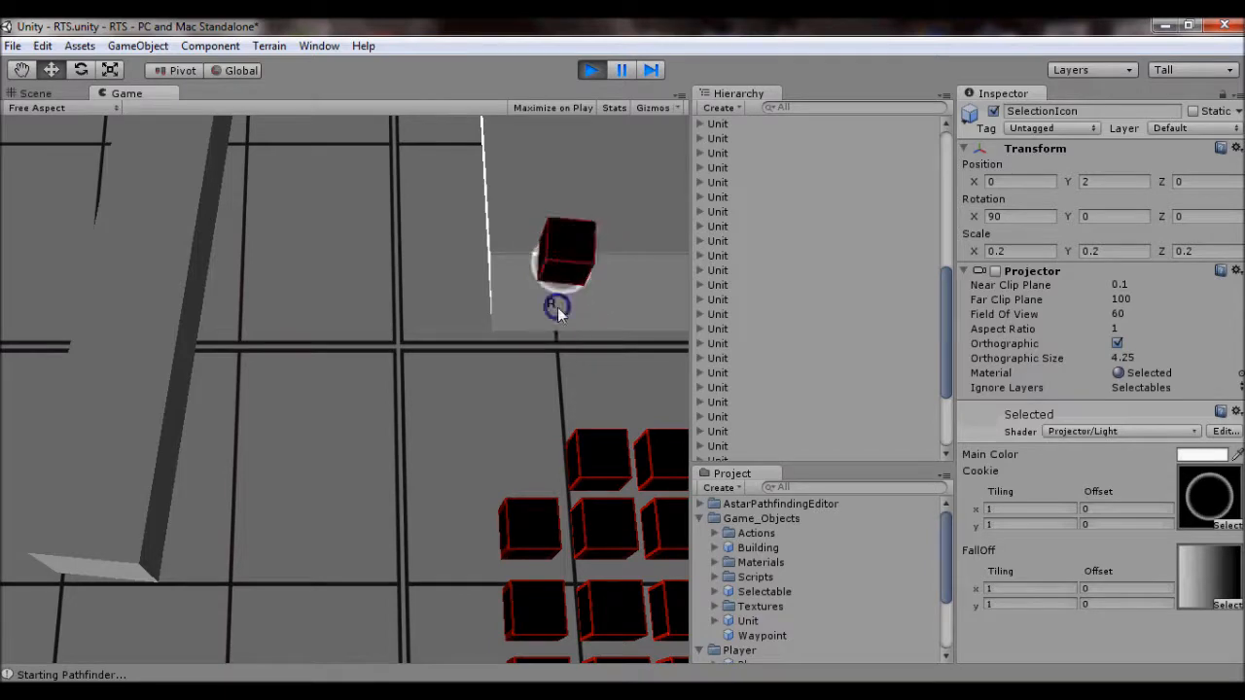
Check the moved unit's projected circle in Scene and Game views, then stop play mode.
left_click(35, 93)
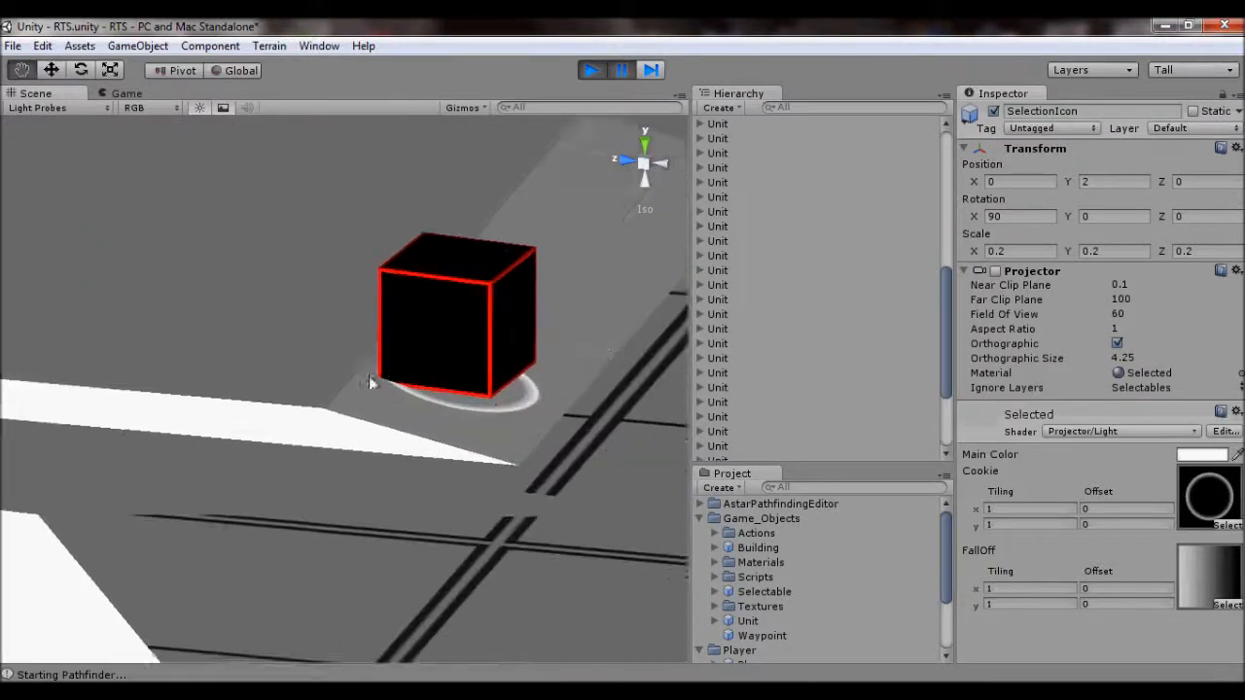
left_click(125, 93)
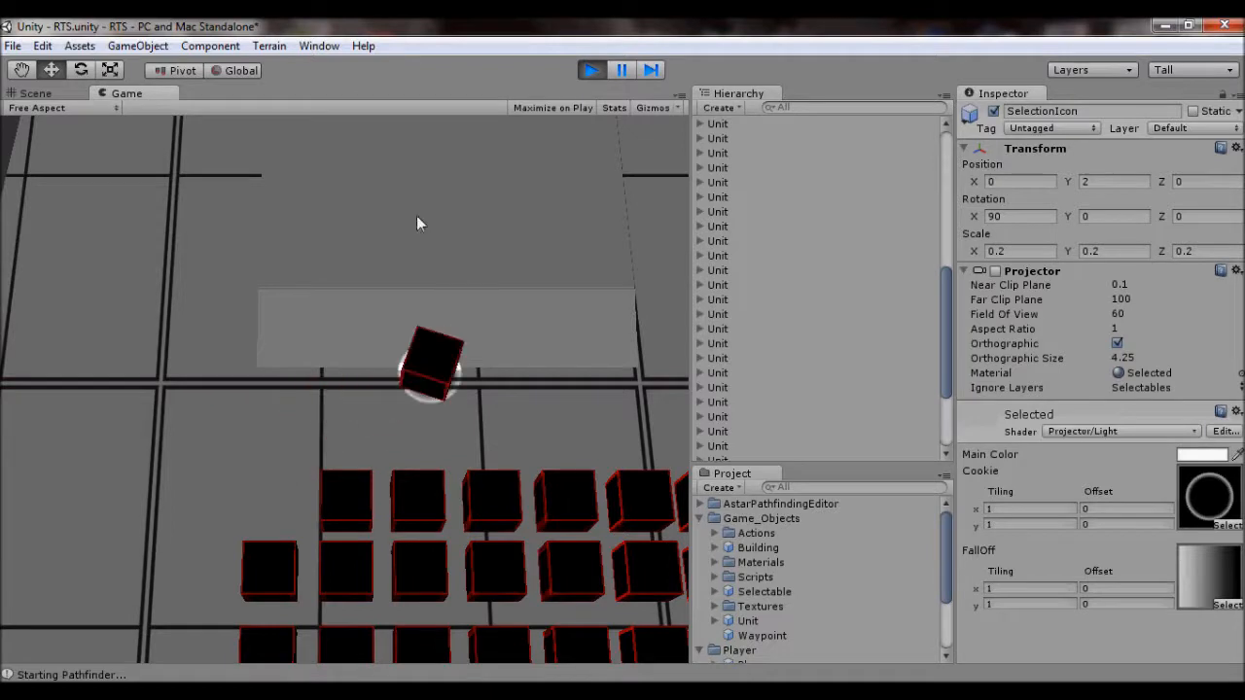
left_click(35, 94)
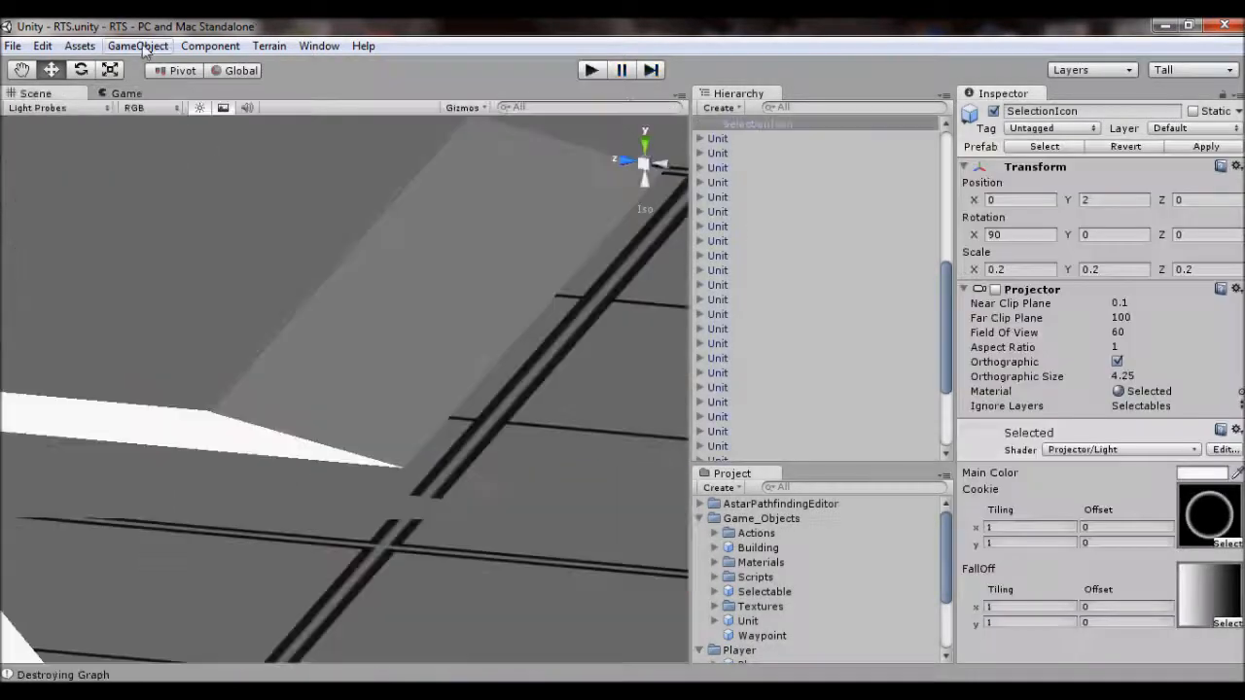
Create a Plane via GameObject > Create Other beneath the unit cubes.
left_click(136, 46)
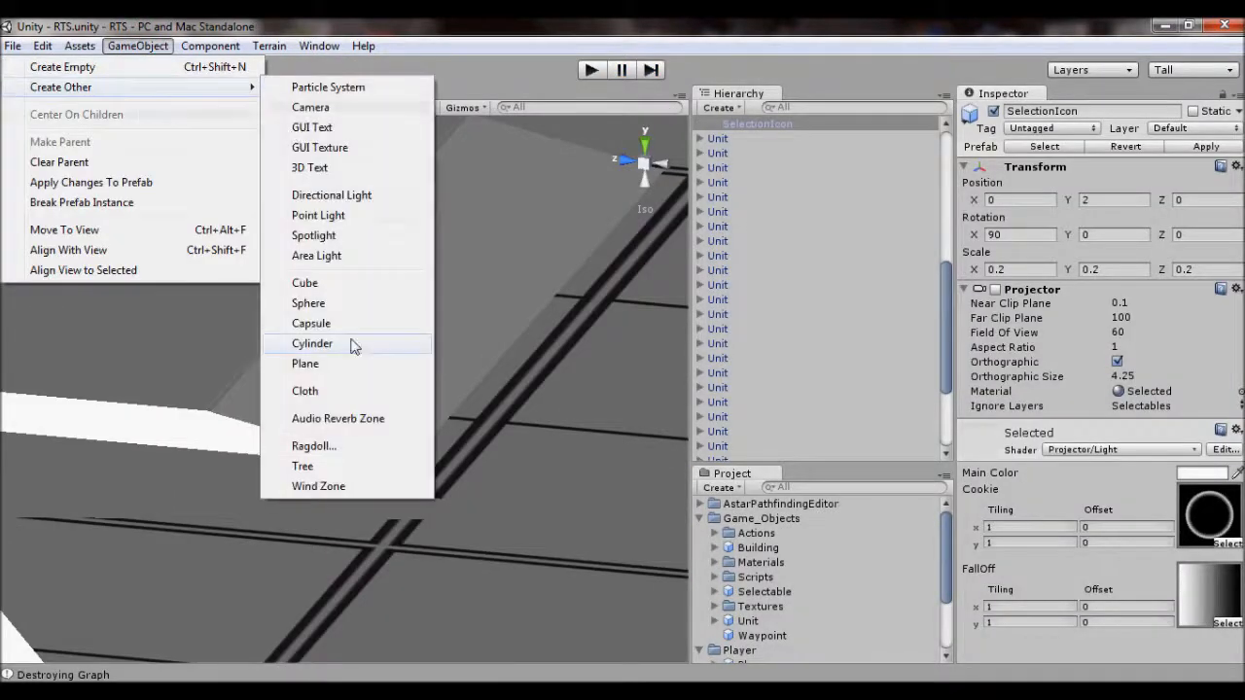
left_click(305, 364)
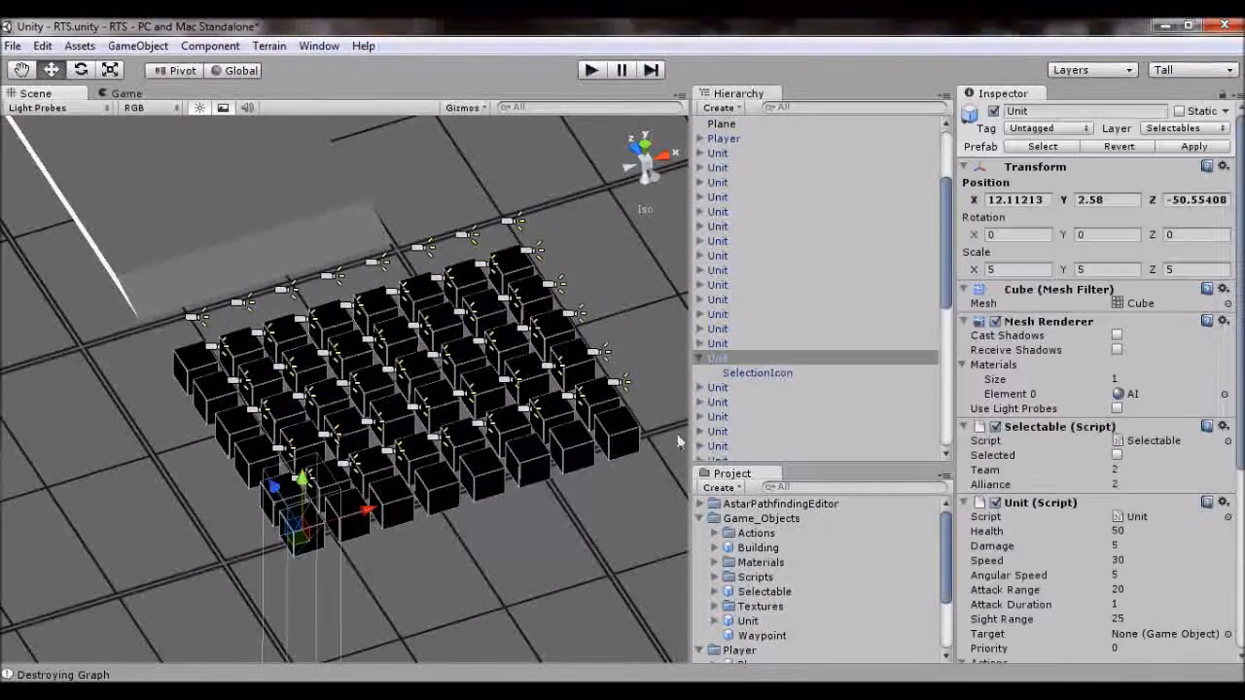
Select SelectionIcon and show its Projector ignoring the Selectables layer.
left_click(756, 373)
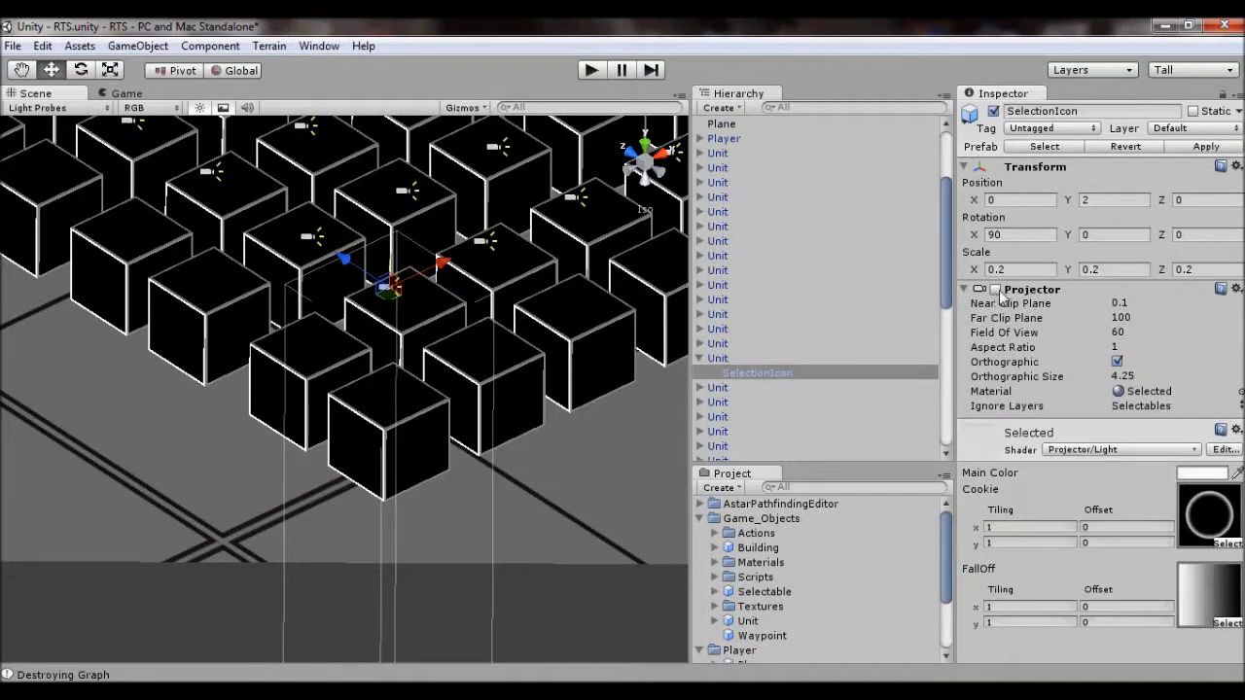
left_click(996, 287)
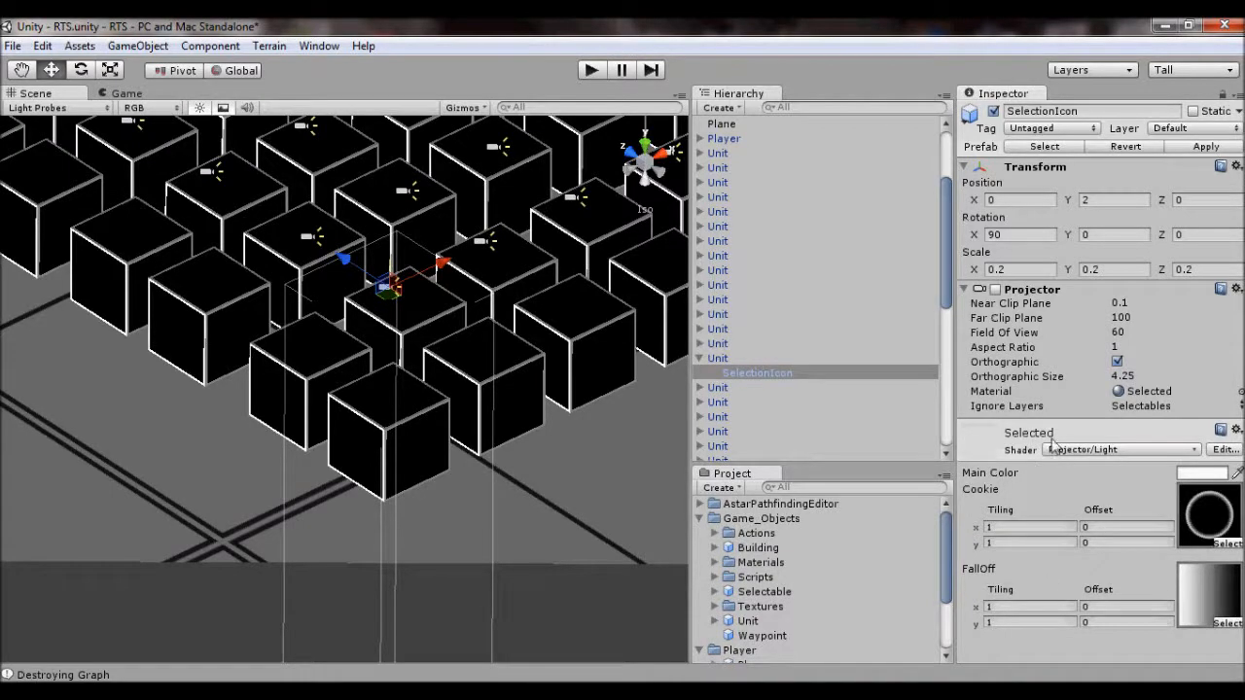
mouse_move(1081, 457)
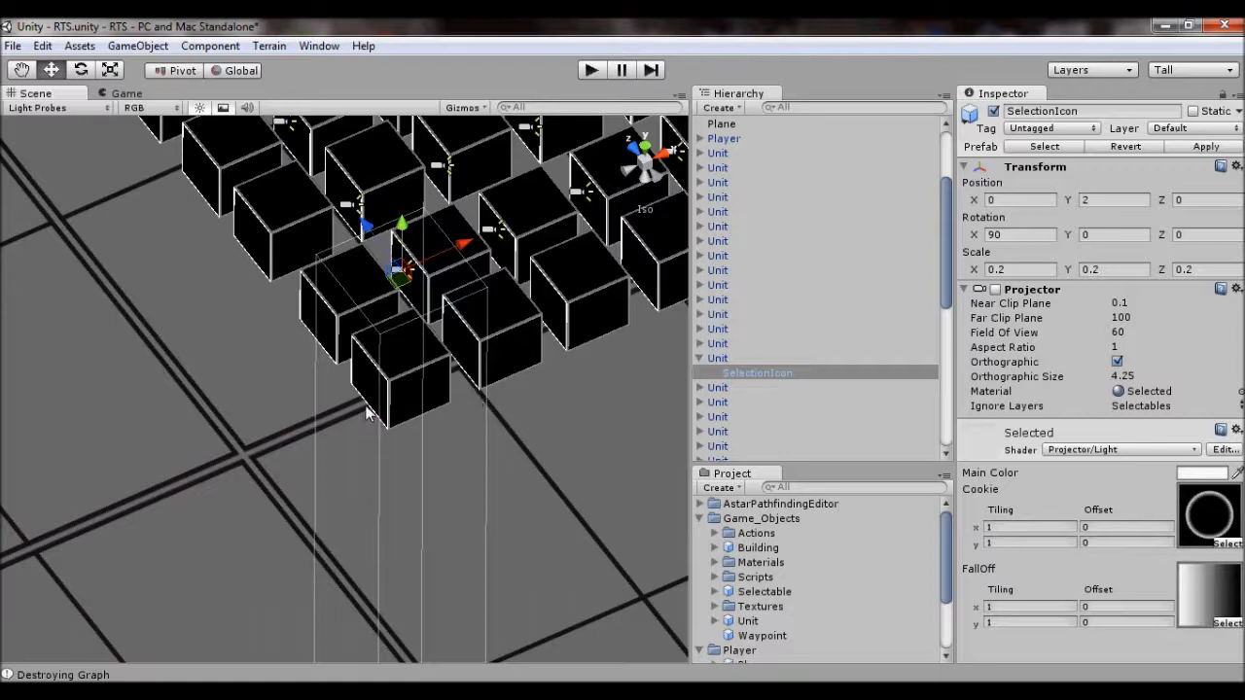
mouse_move(241, 406)
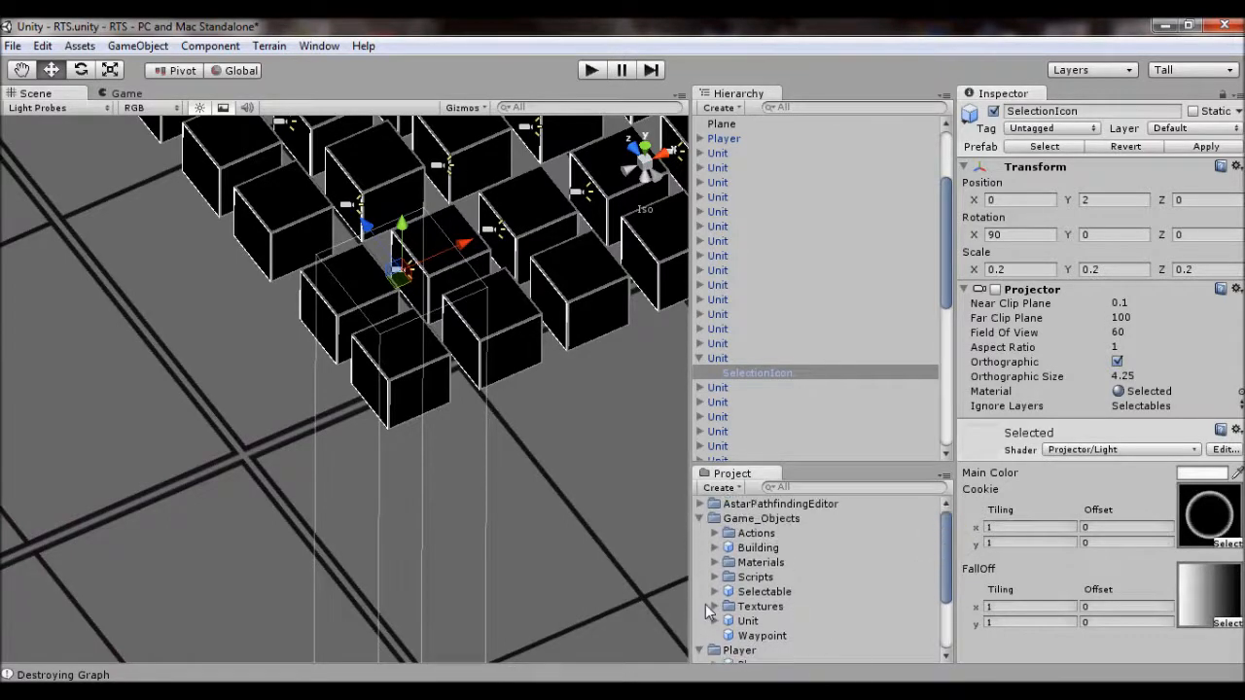
Set the unitSelected texture's Wrap Mode to Clamp in its import settings.
left_click(784, 609)
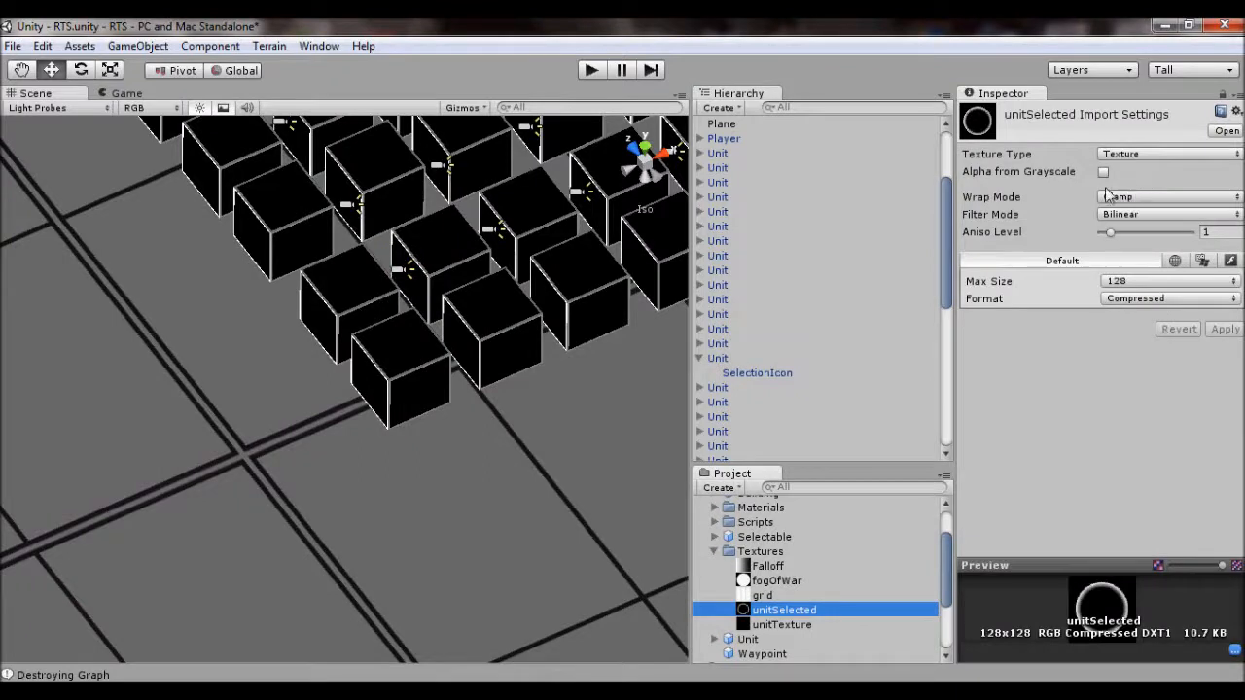
left_click(1166, 197)
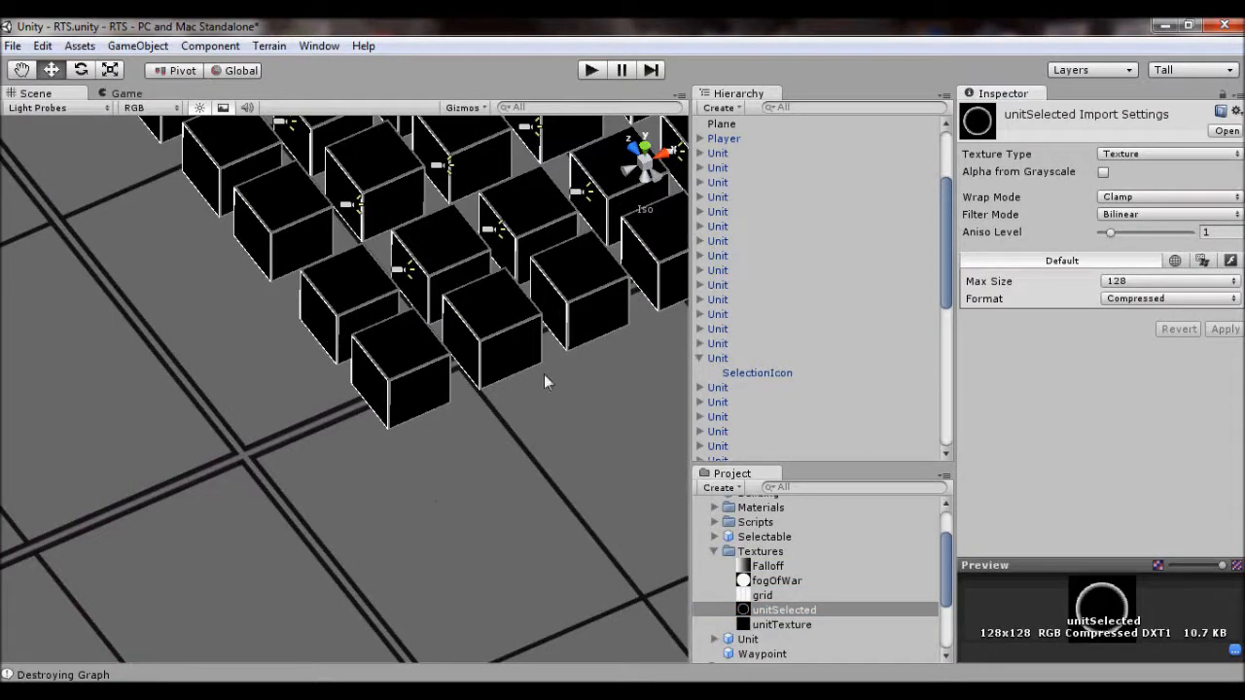
mouse_move(1184, 214)
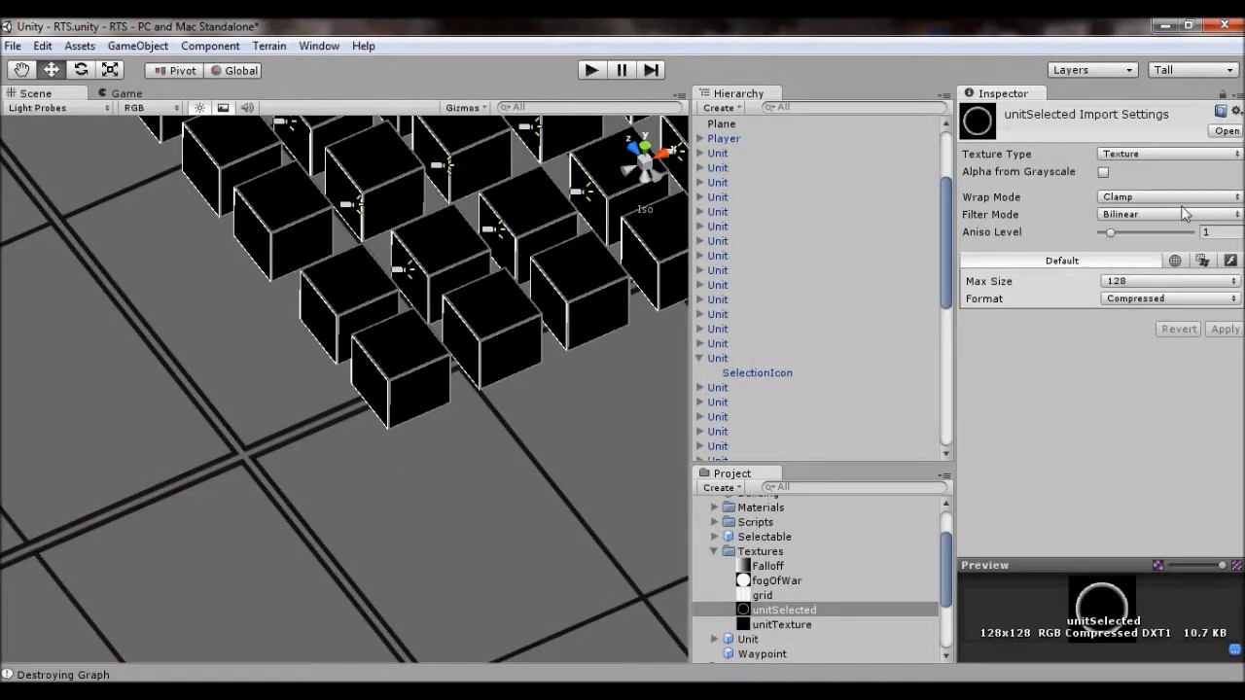
left_click(1167, 214)
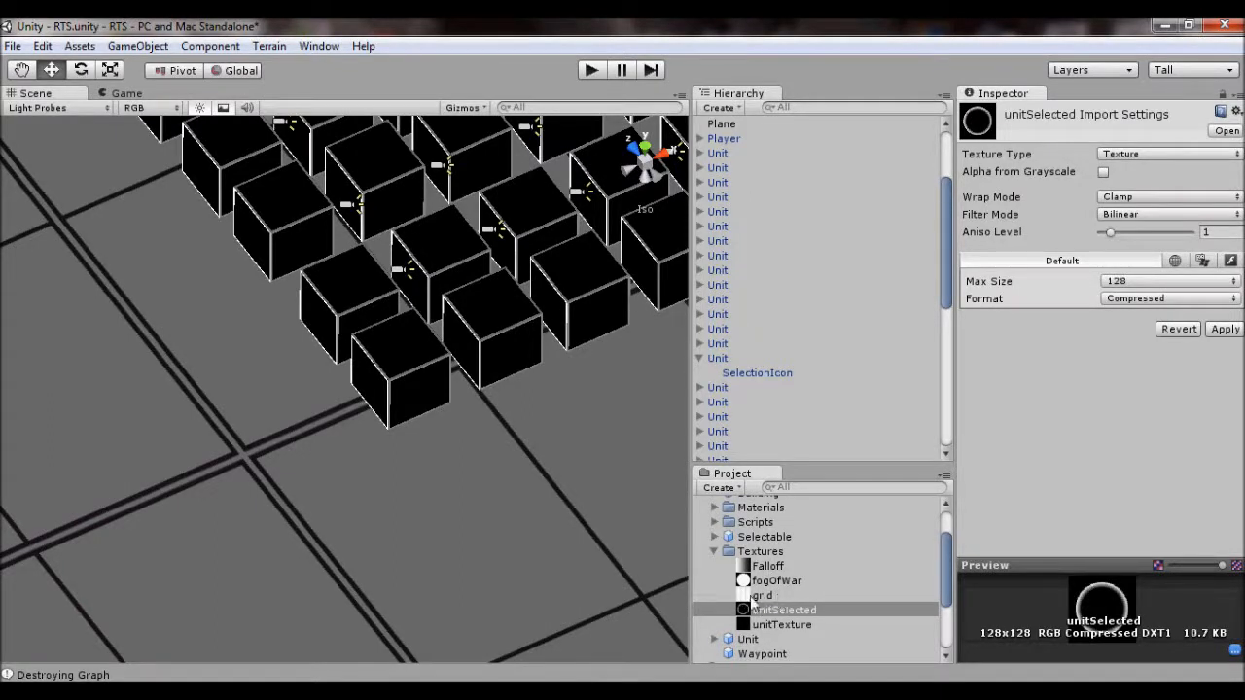
Try Max Size 1024 on the Falloff texture, then revert to keep it at 32.
left_click(766, 563)
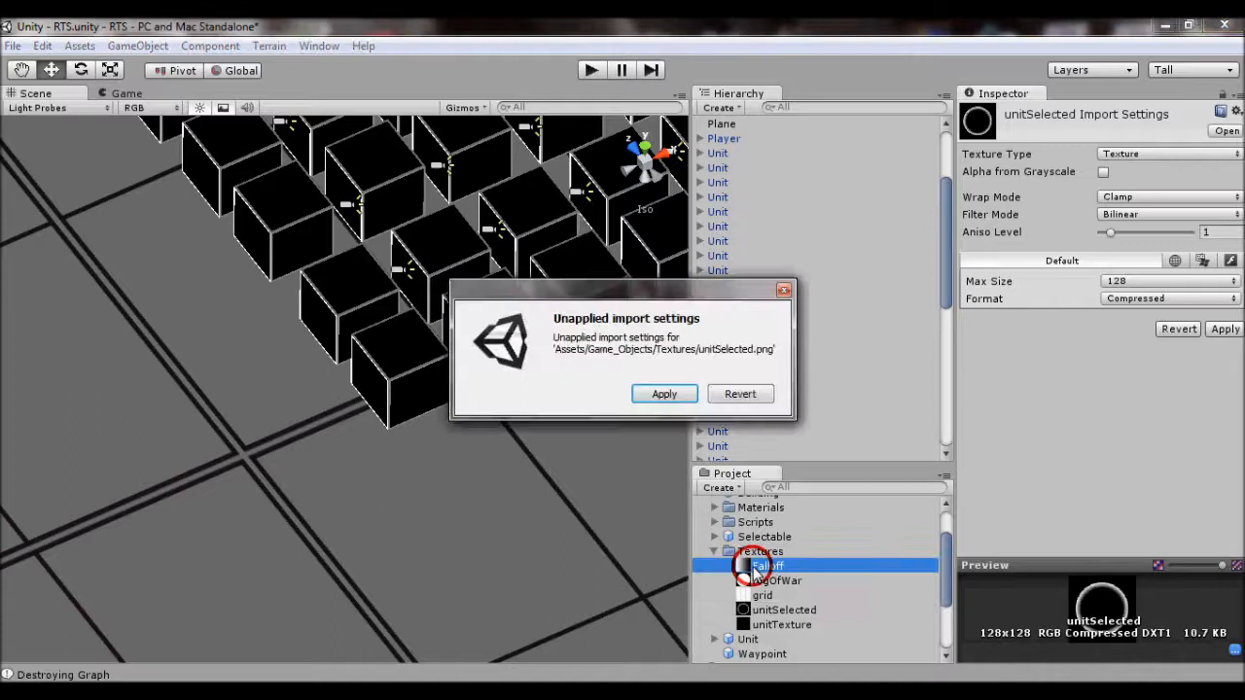
left_click(663, 392)
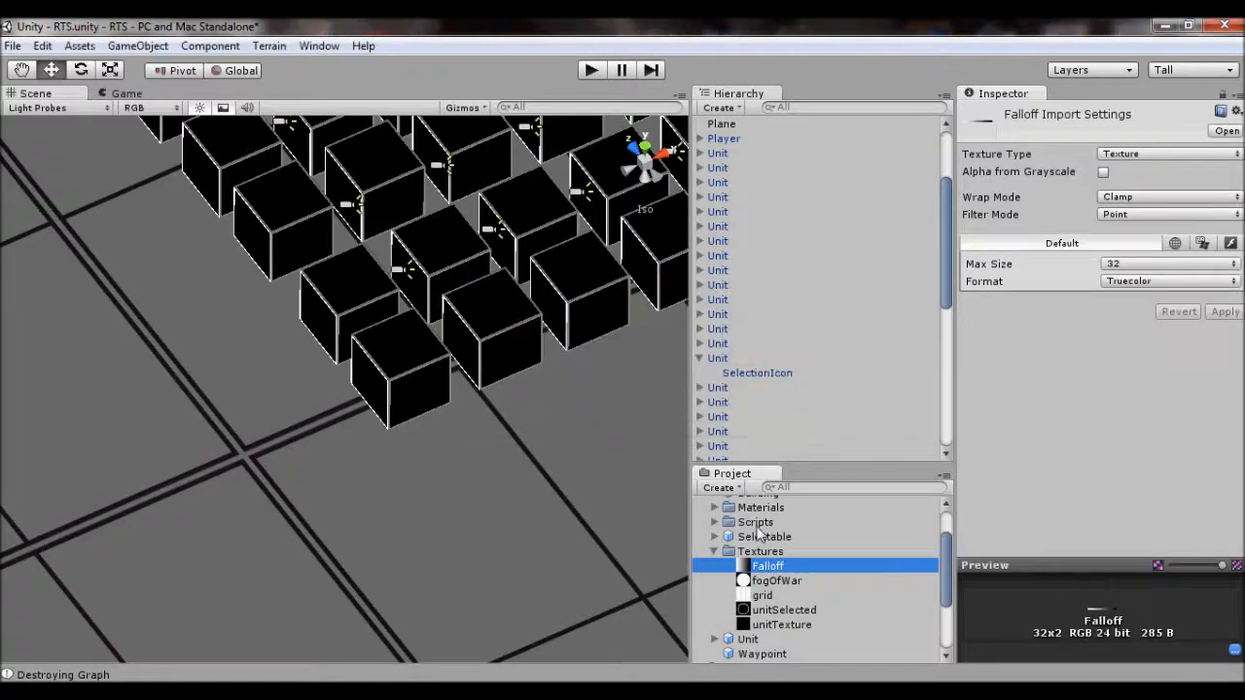
mouse_move(659, 498)
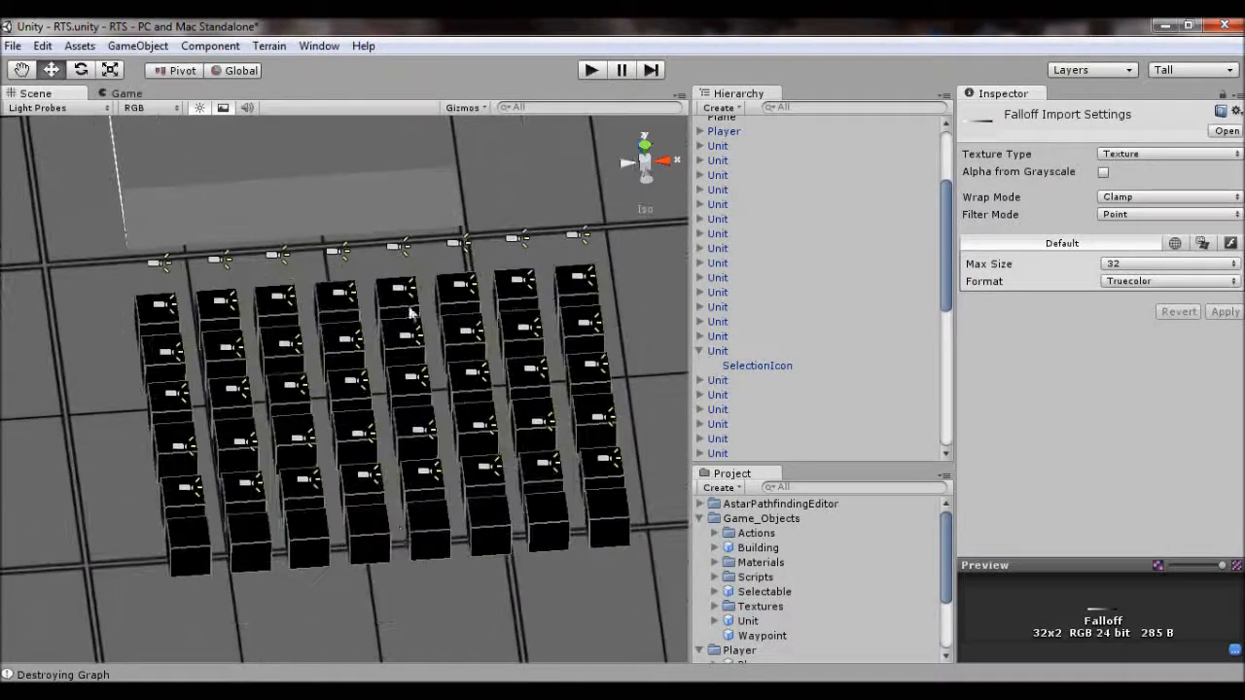
left_click(1166, 263)
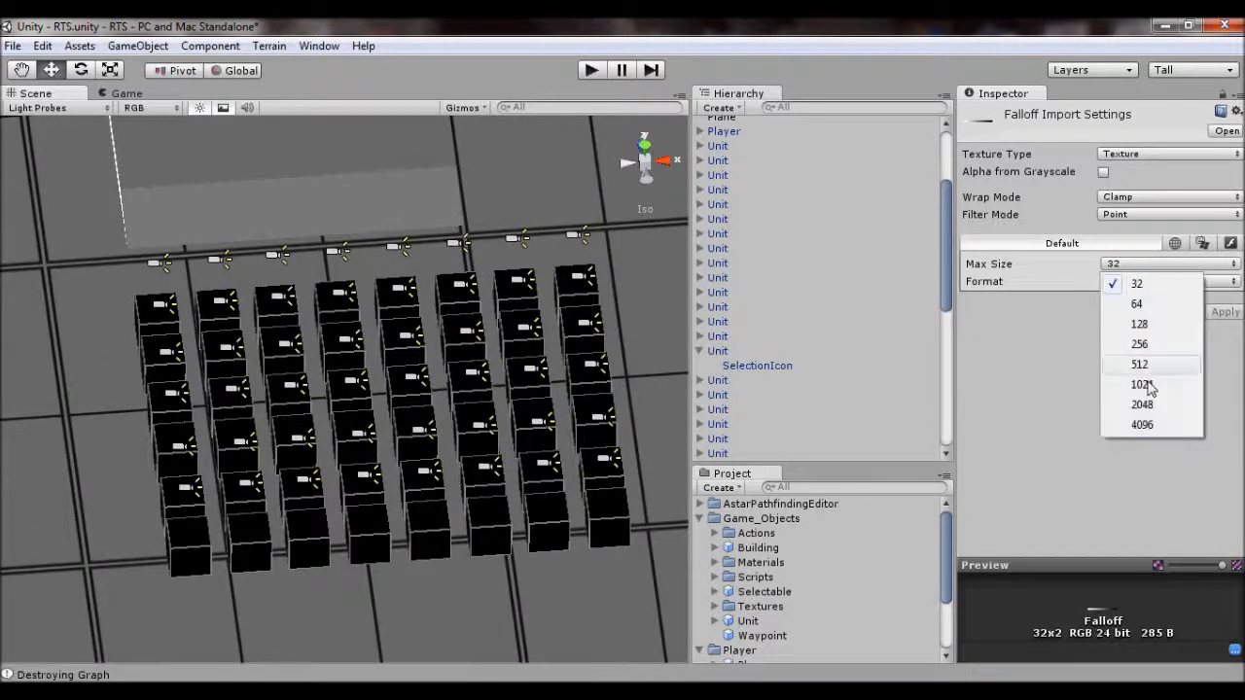
left_click(1141, 385)
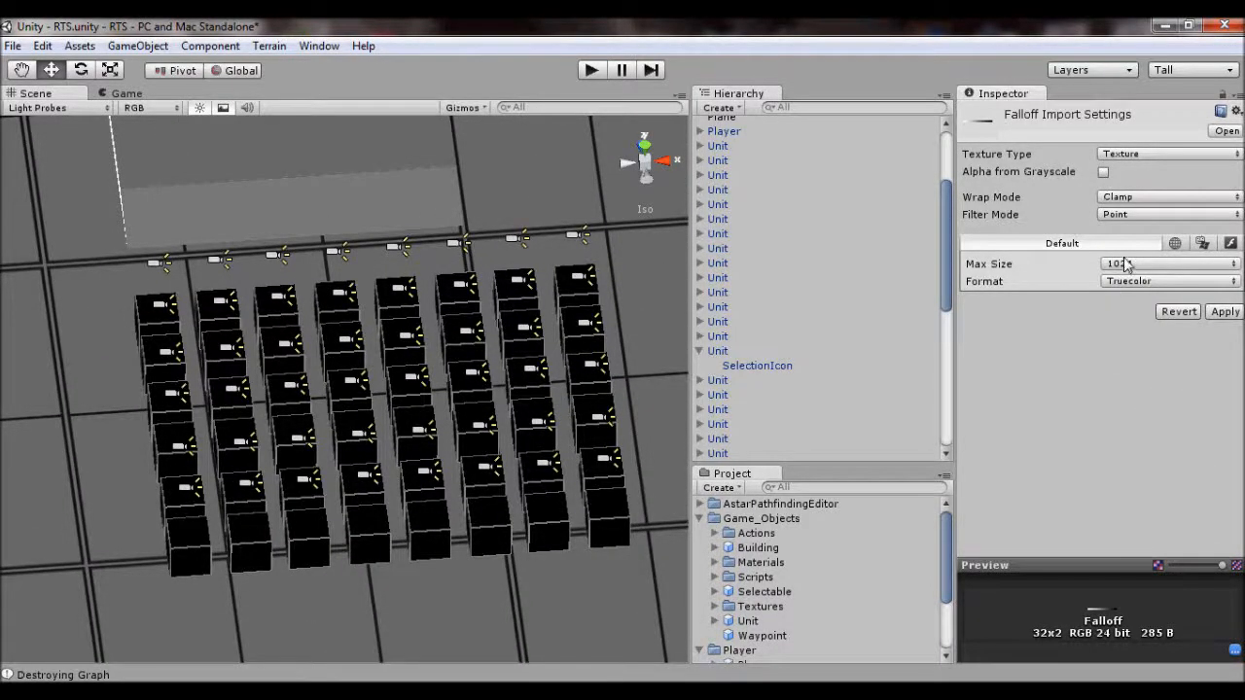
left_click(1167, 264)
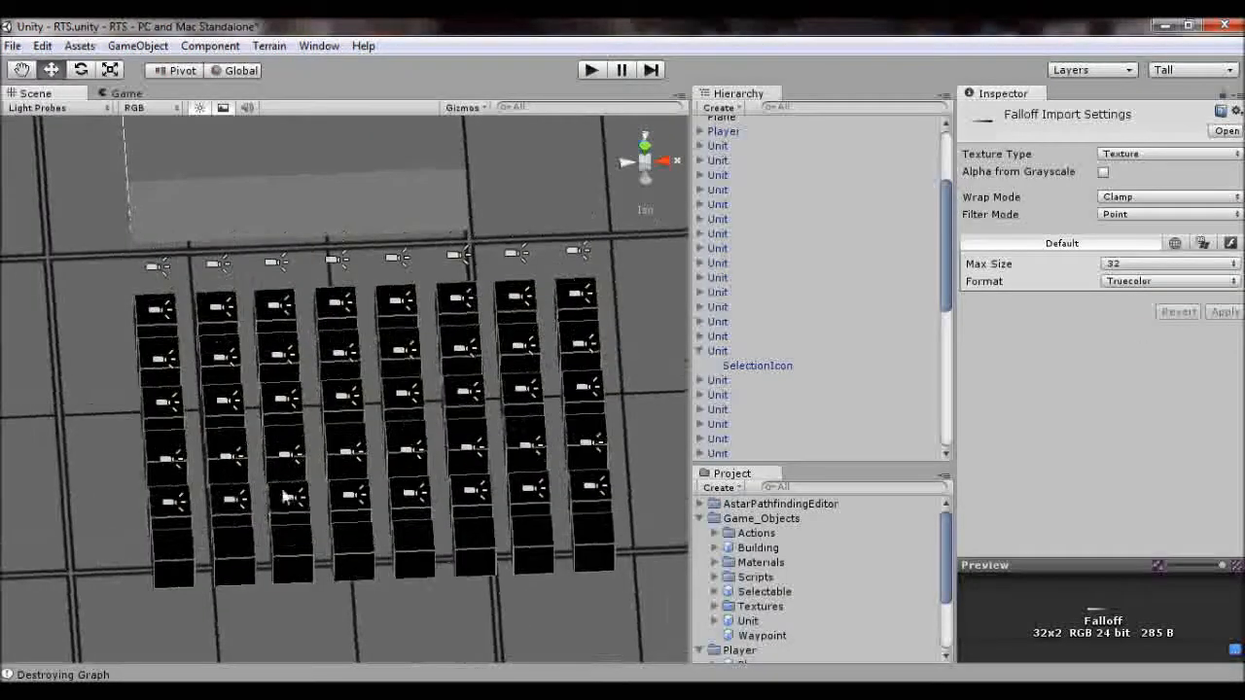
Show the Unit prefab's SelectionIcon projector with its Cookie and Falloff textures.
left_click(747, 620)
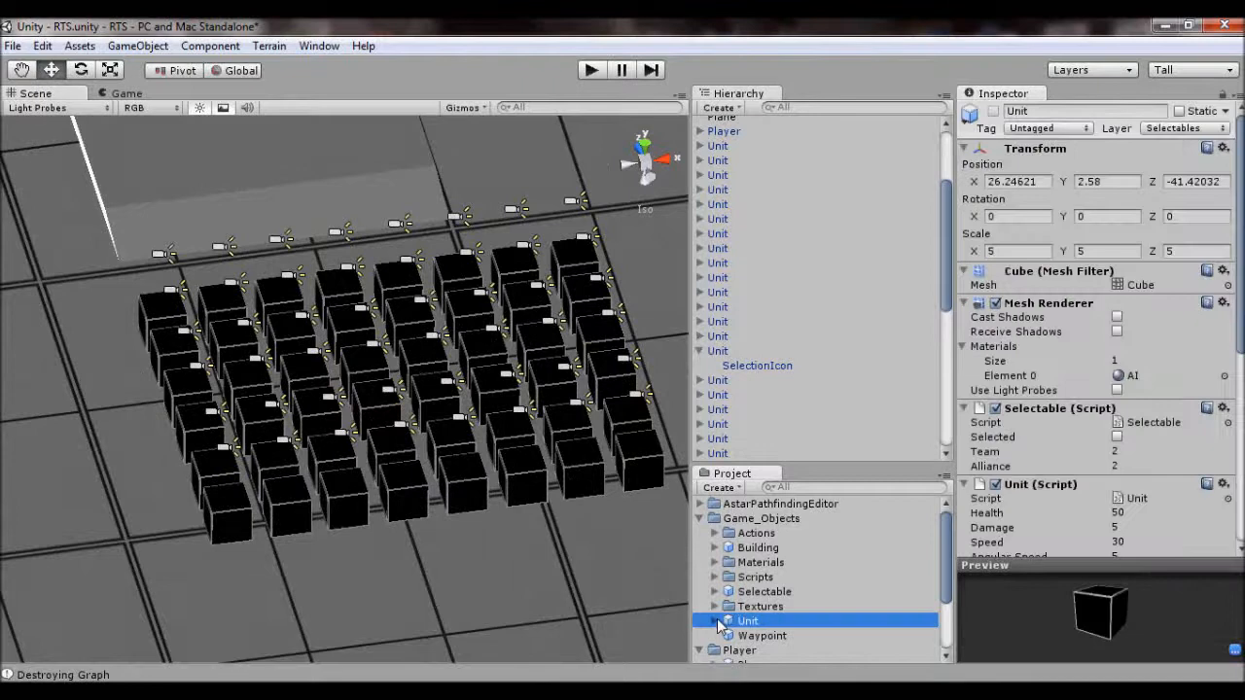
left_click(756, 366)
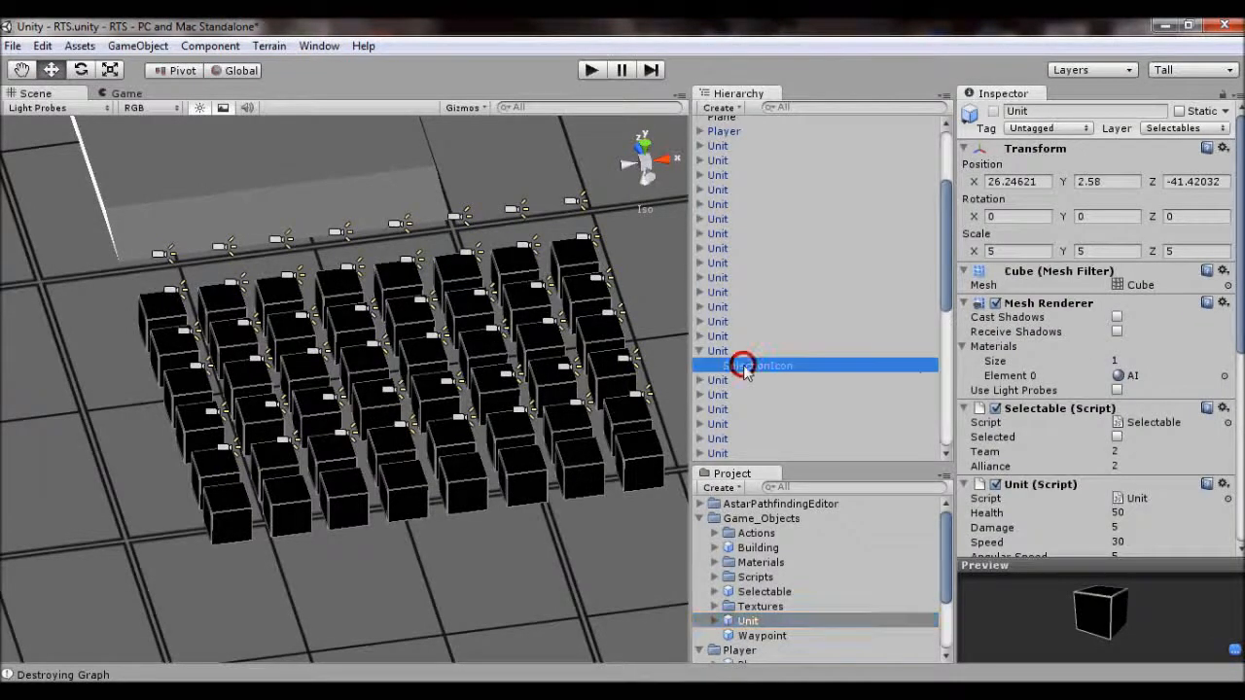
left_click(758, 366)
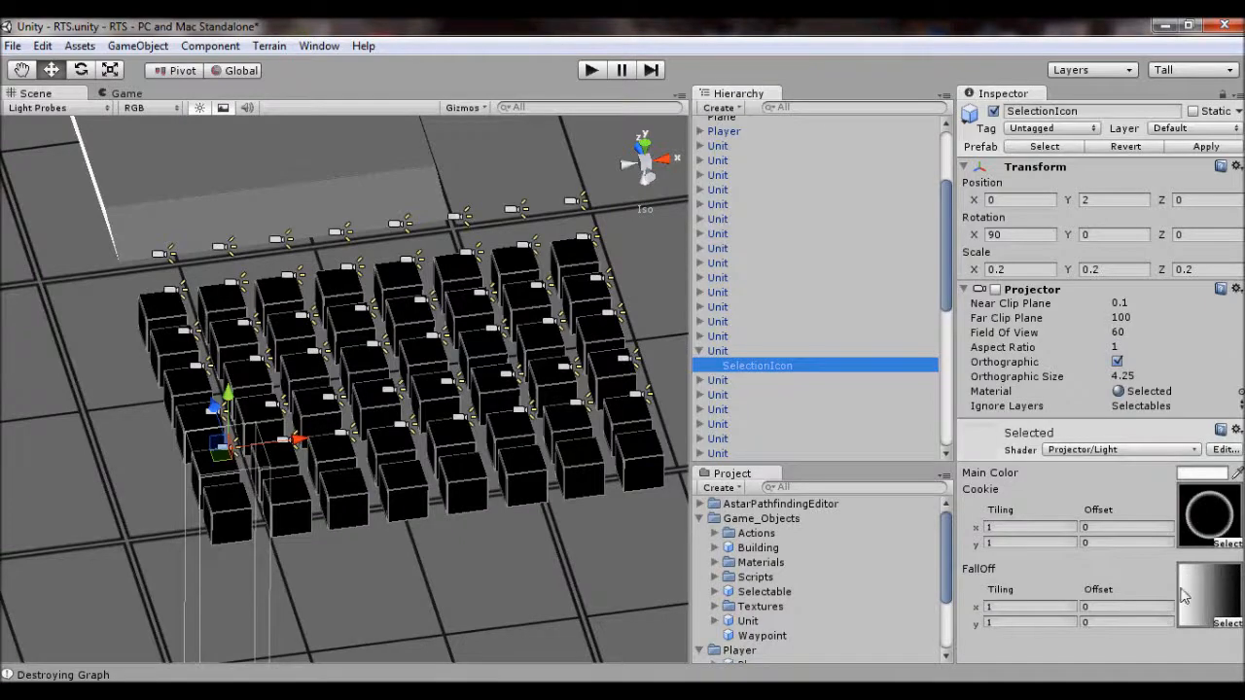
scroll("down", 3)
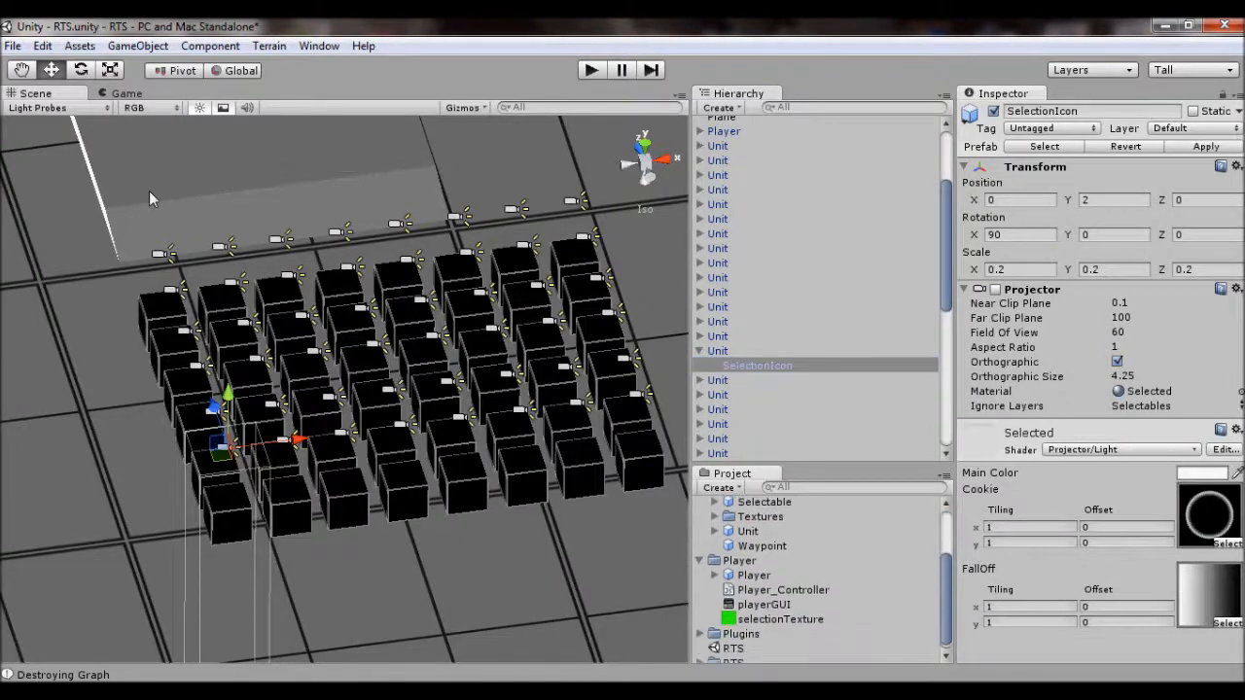
Browse the GameObject menu and the Assets > Import Package list of standard packages.
left_click(136, 46)
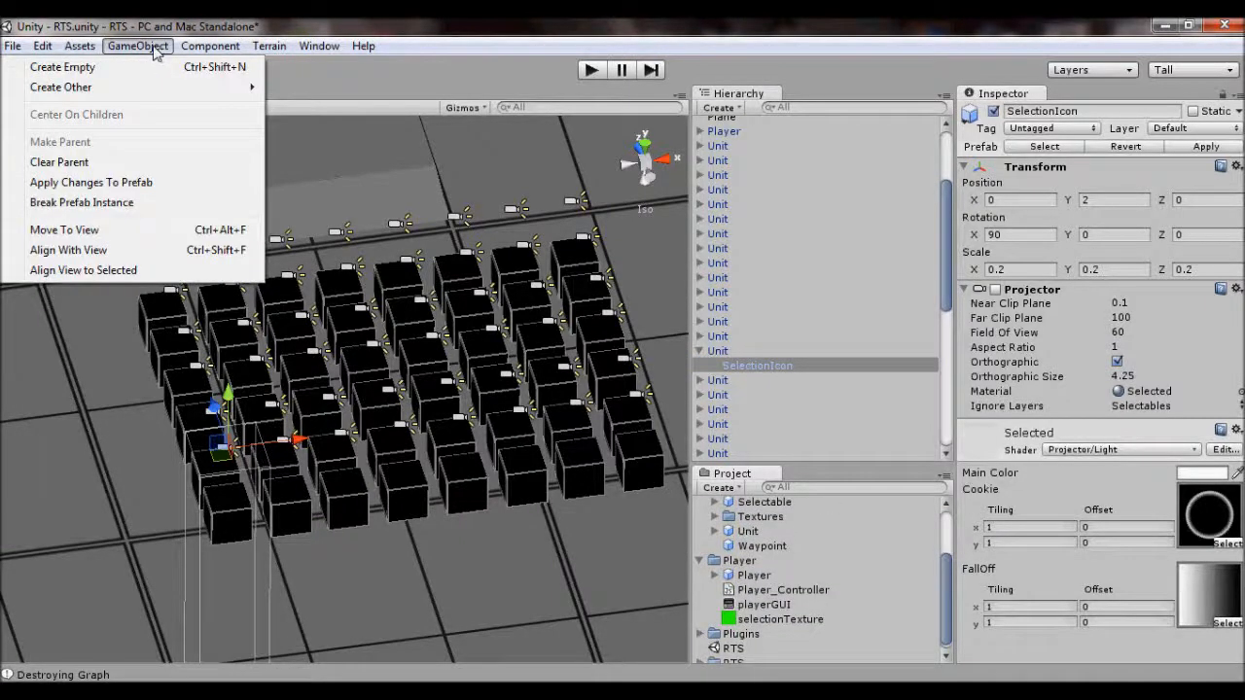
left_click(78, 47)
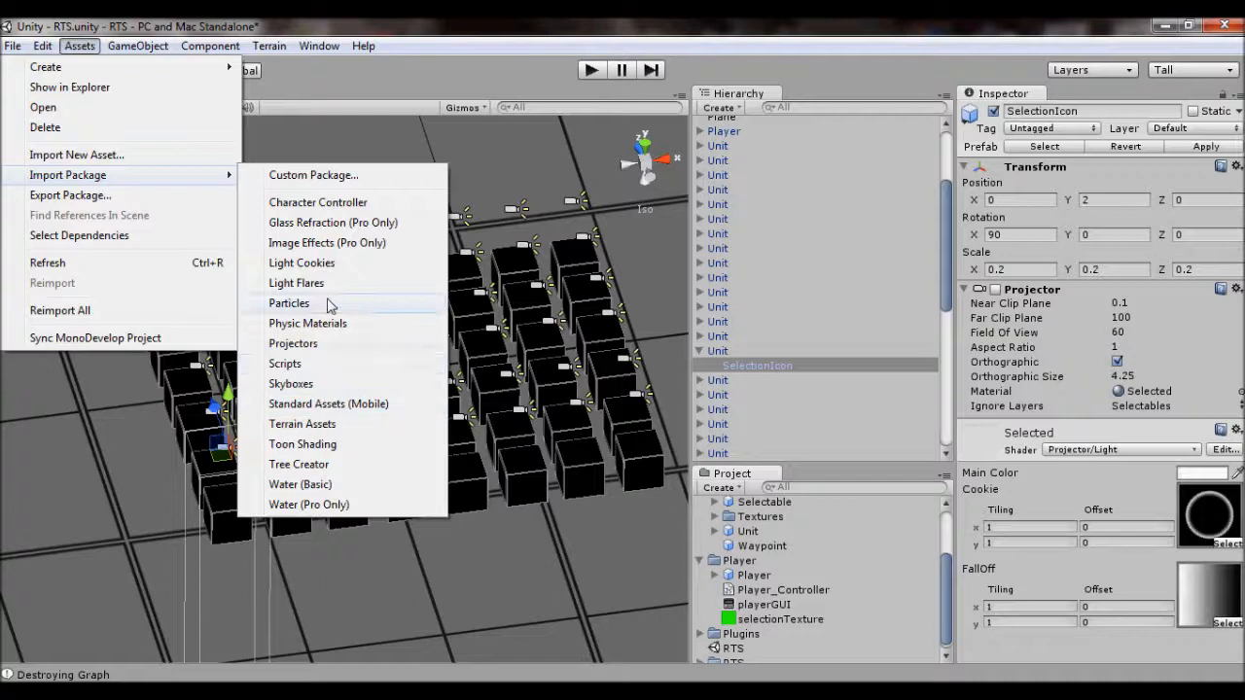
mouse_move(326, 350)
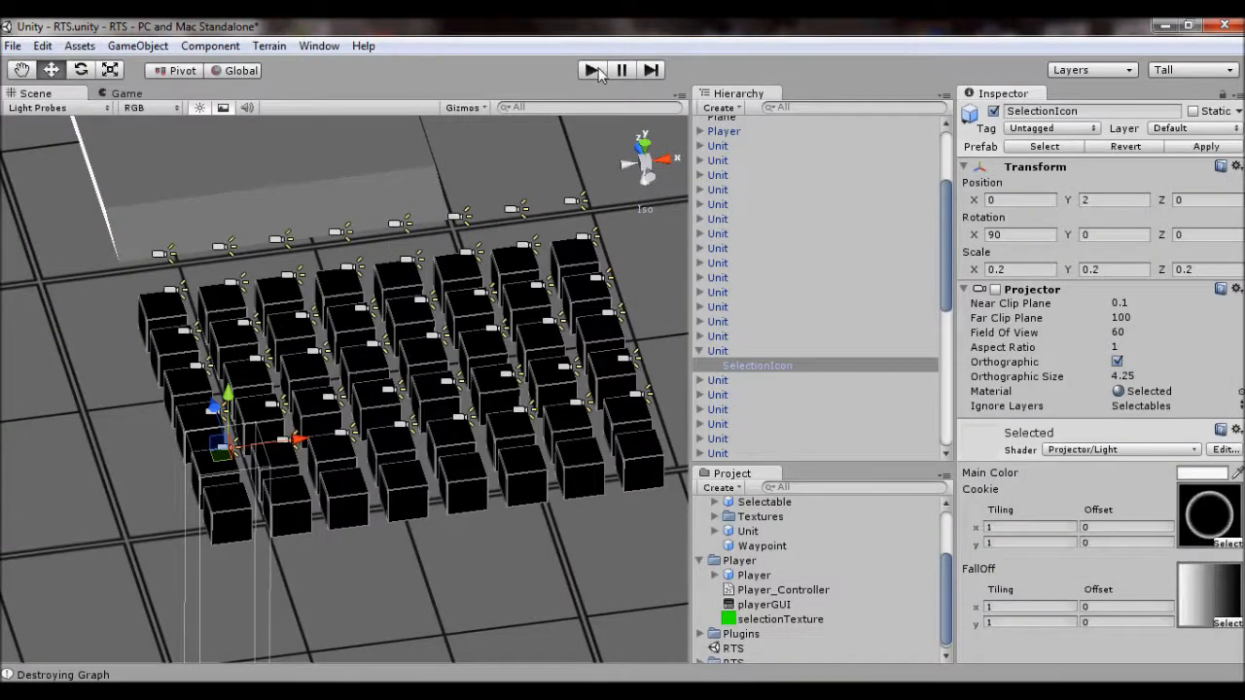
Play-test unit selection with red outlines, stop, and list the projector's ignored layers (Selectables).
left_click(591, 70)
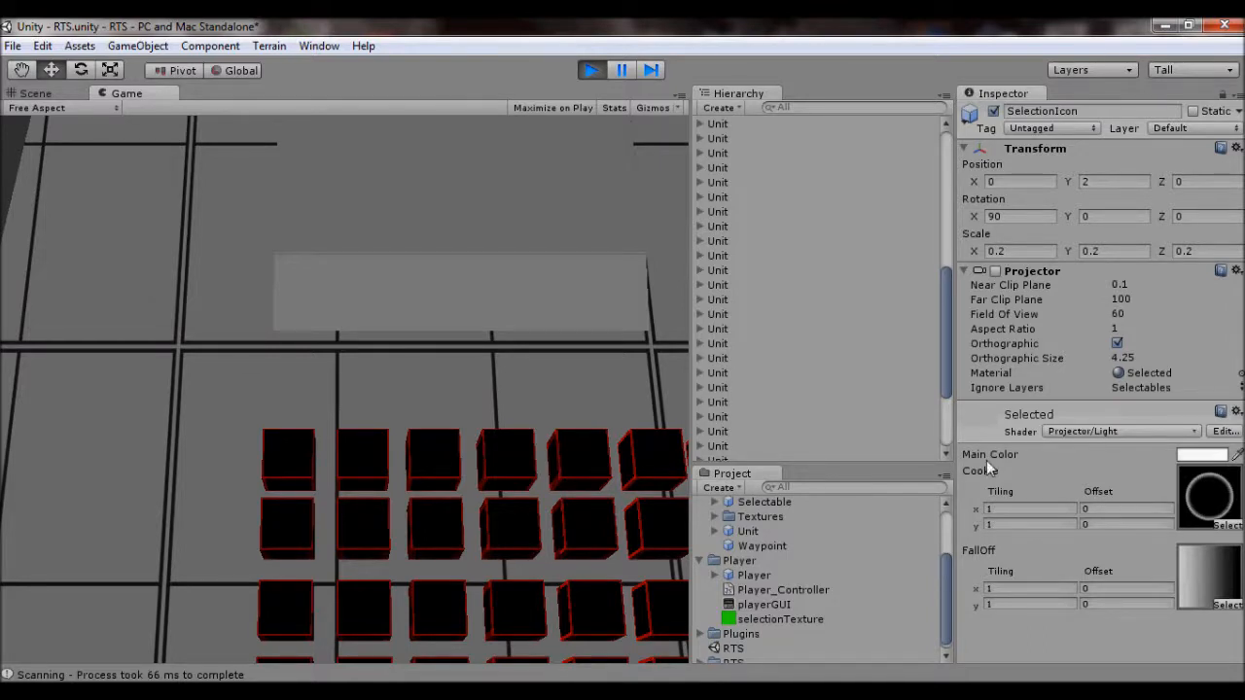
mouse_move(632, 463)
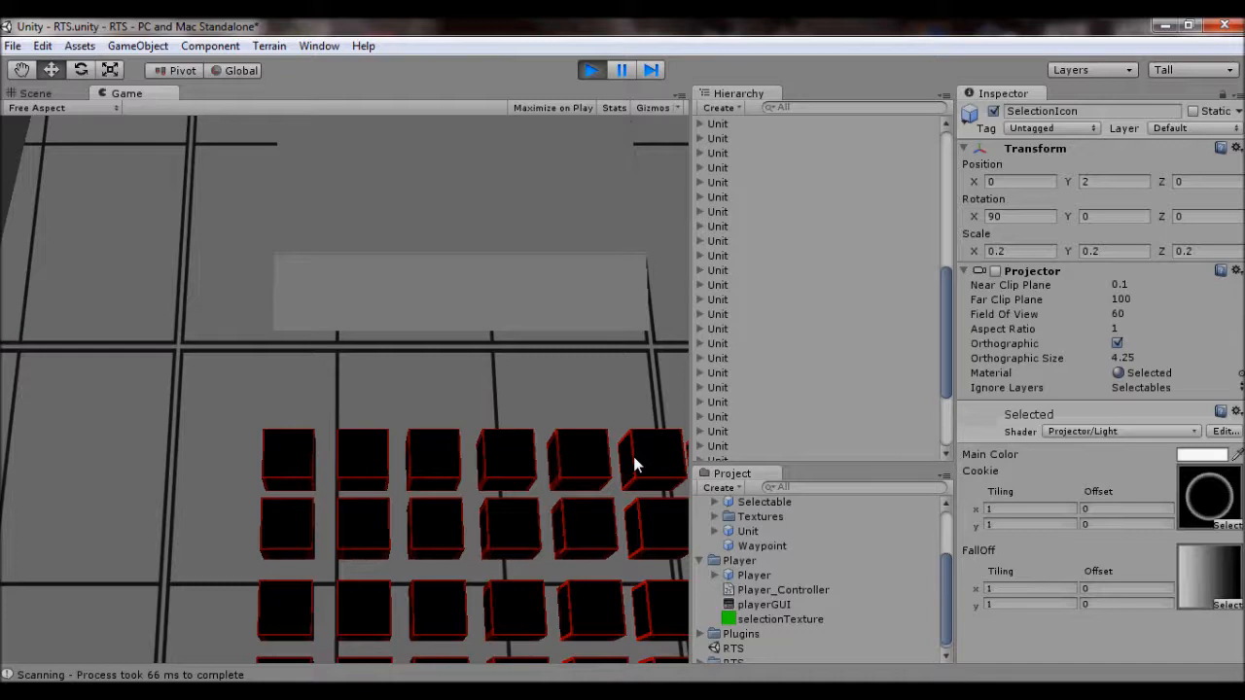
mouse_move(1196, 490)
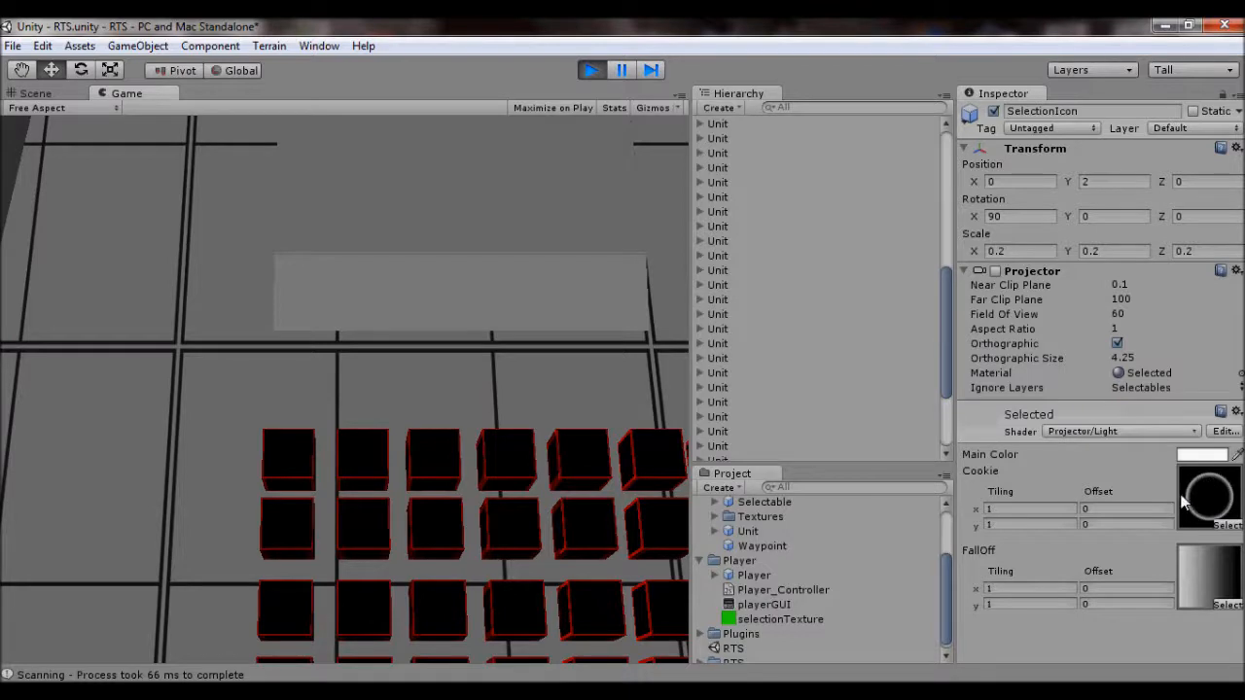
mouse_move(1215, 482)
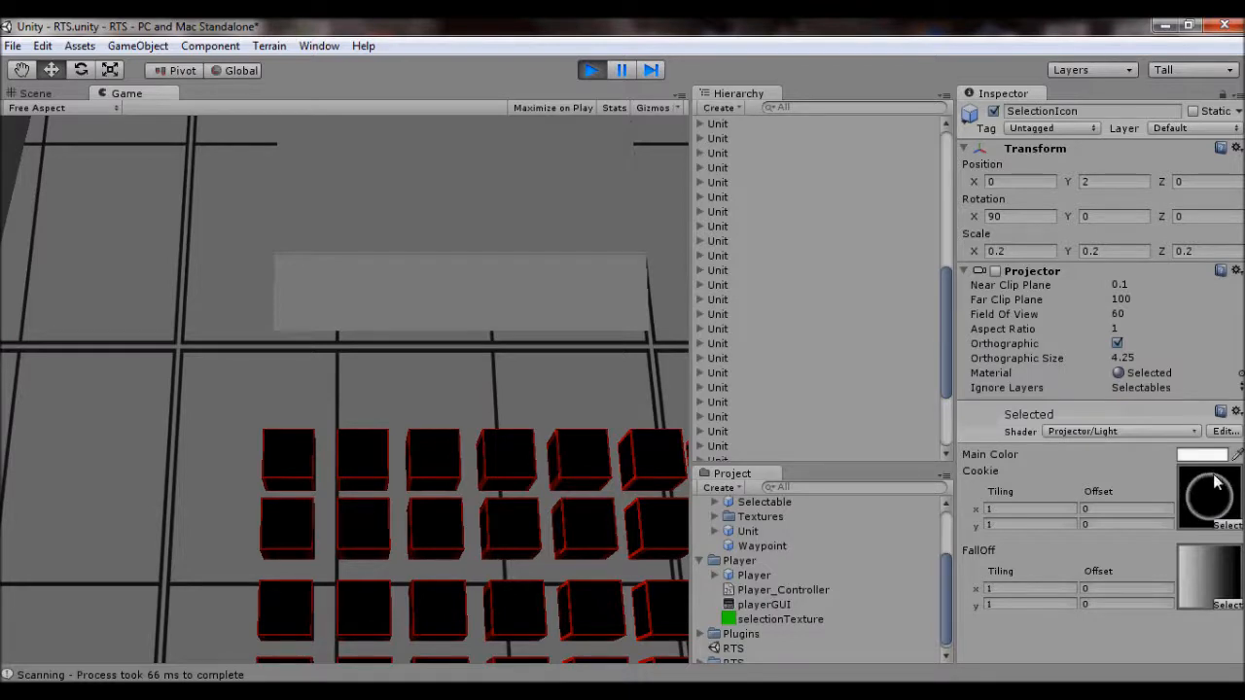
mouse_move(1196, 516)
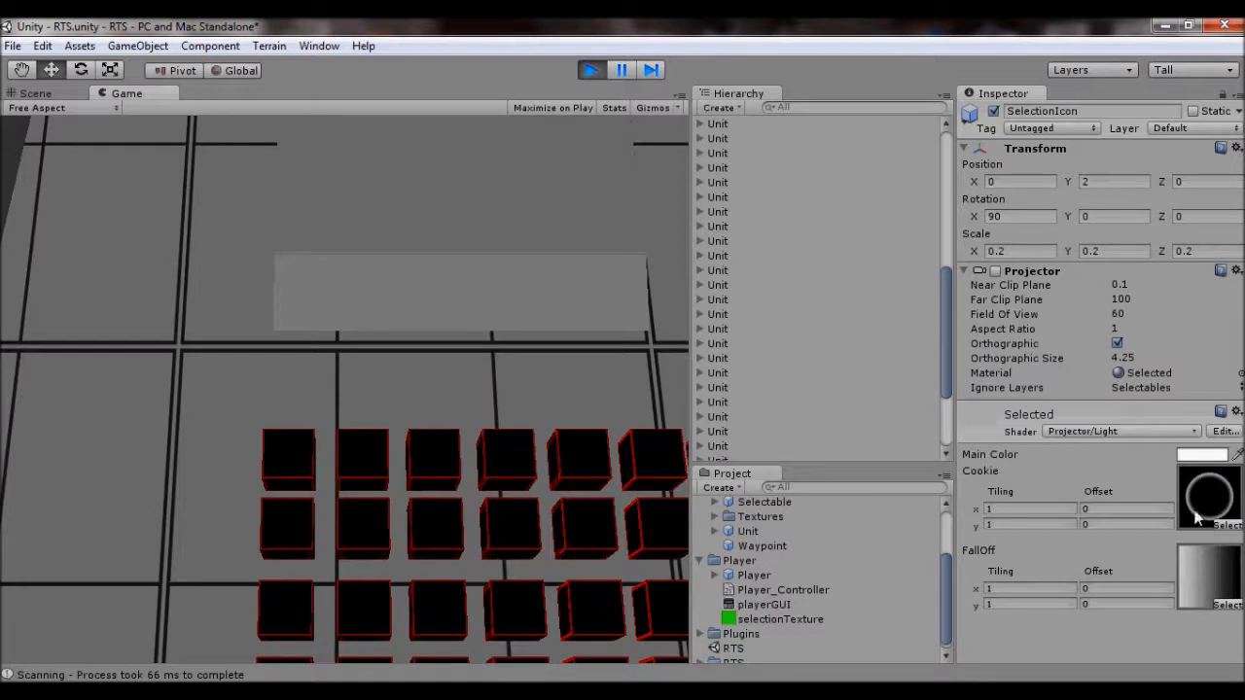
mouse_move(1171, 494)
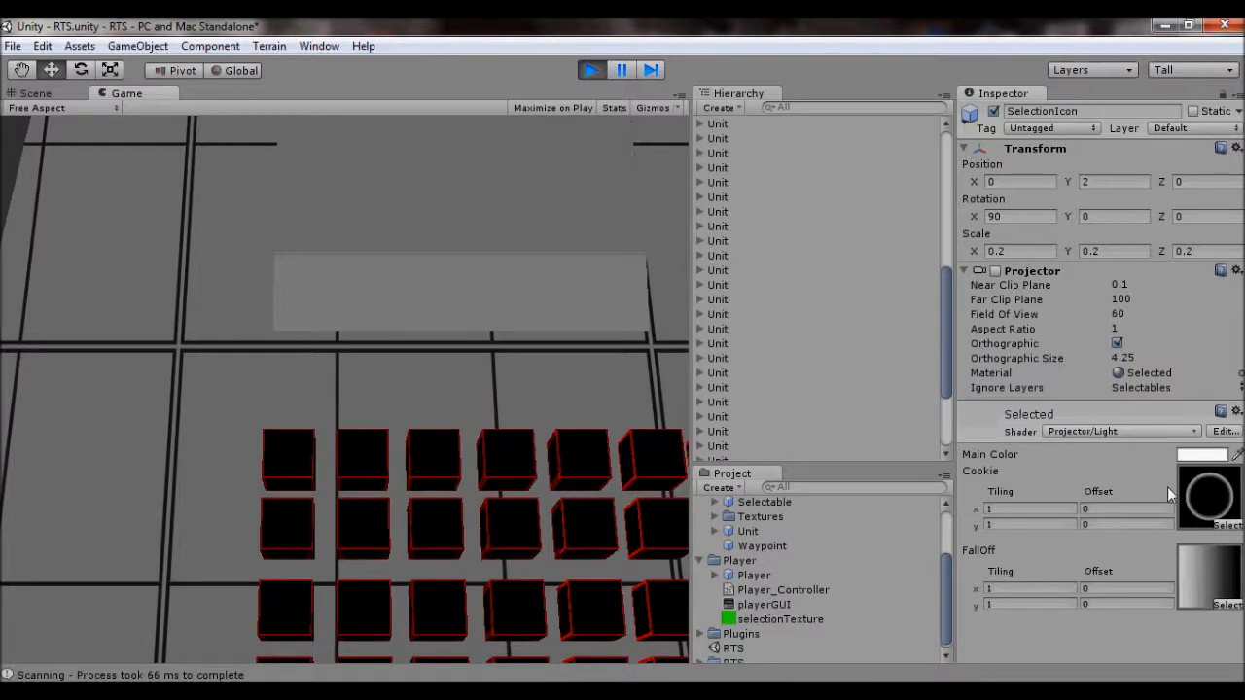
mouse_move(1183, 501)
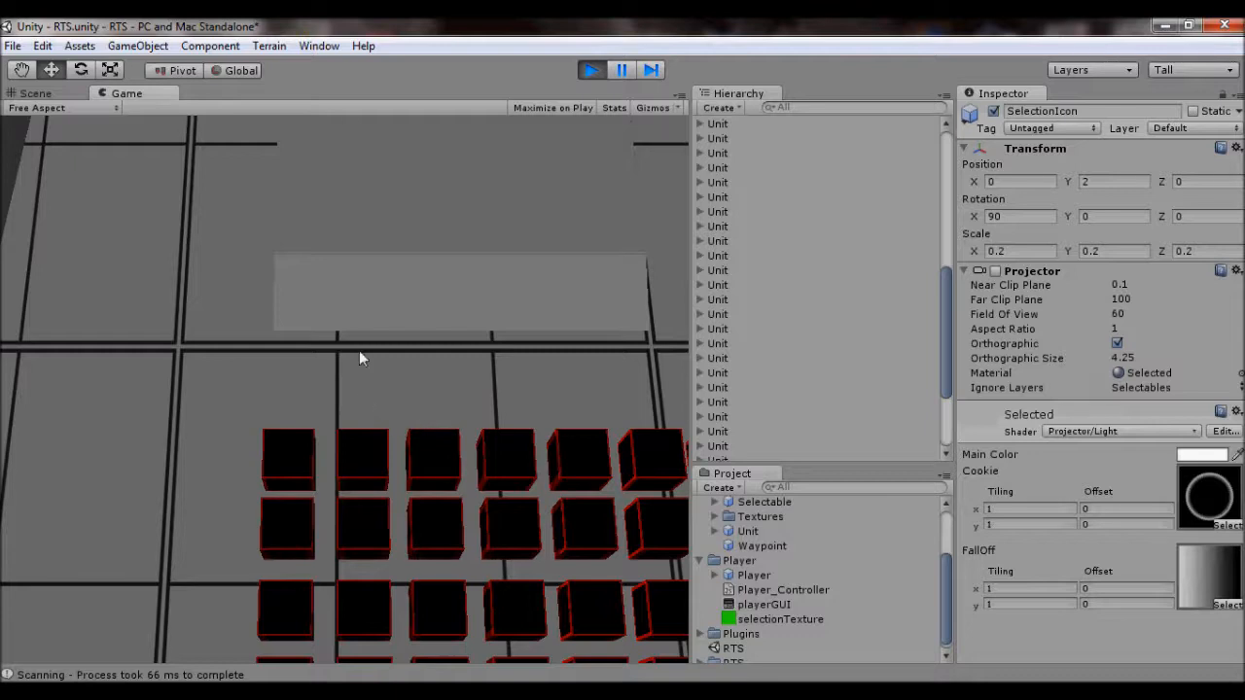
mouse_move(198, 445)
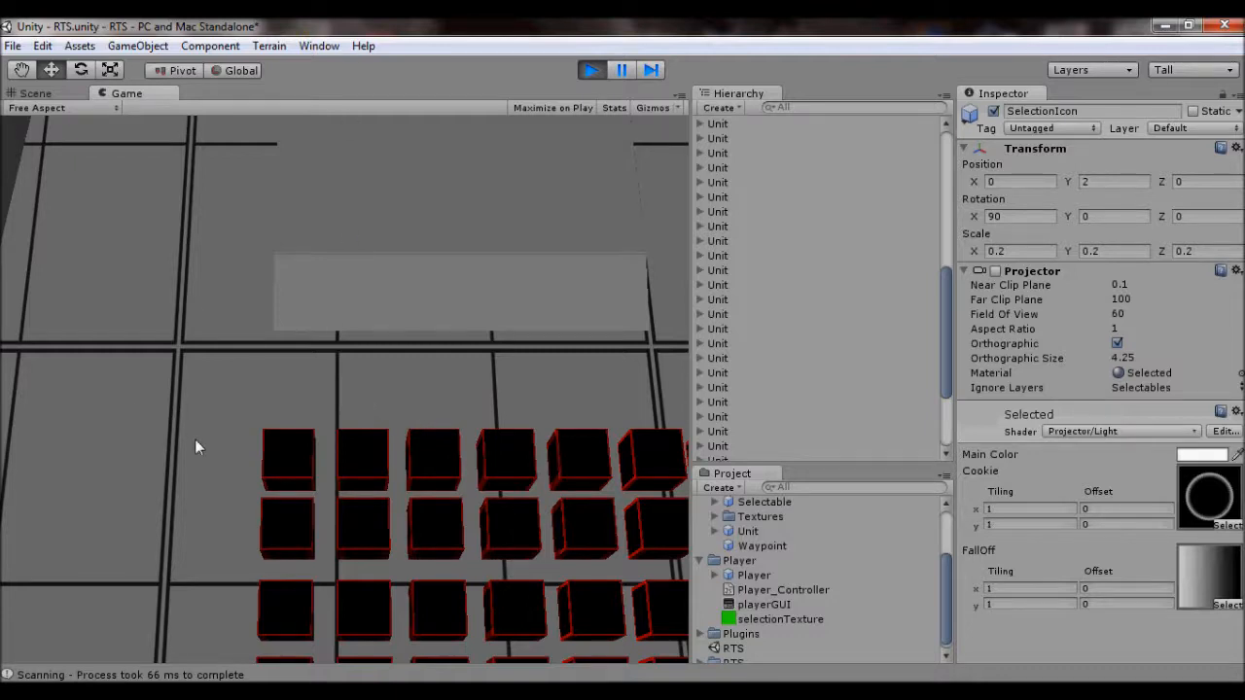
mouse_move(1007, 391)
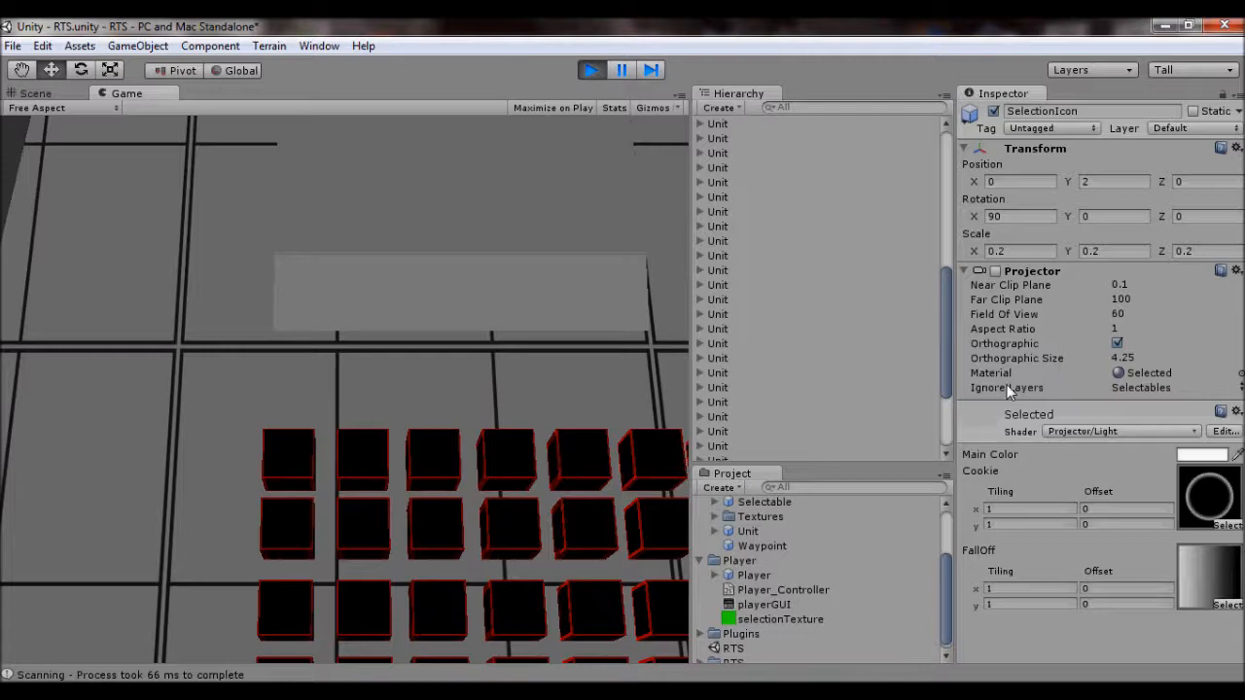
left_click(35, 93)
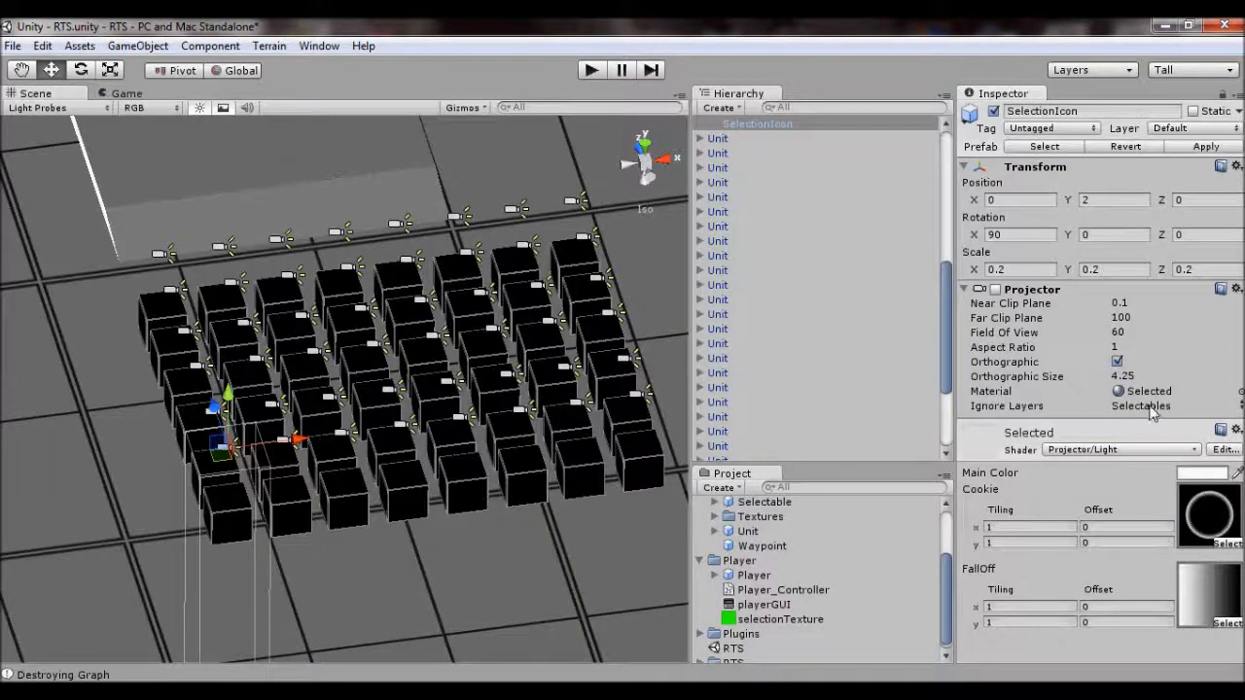
left_click(1167, 407)
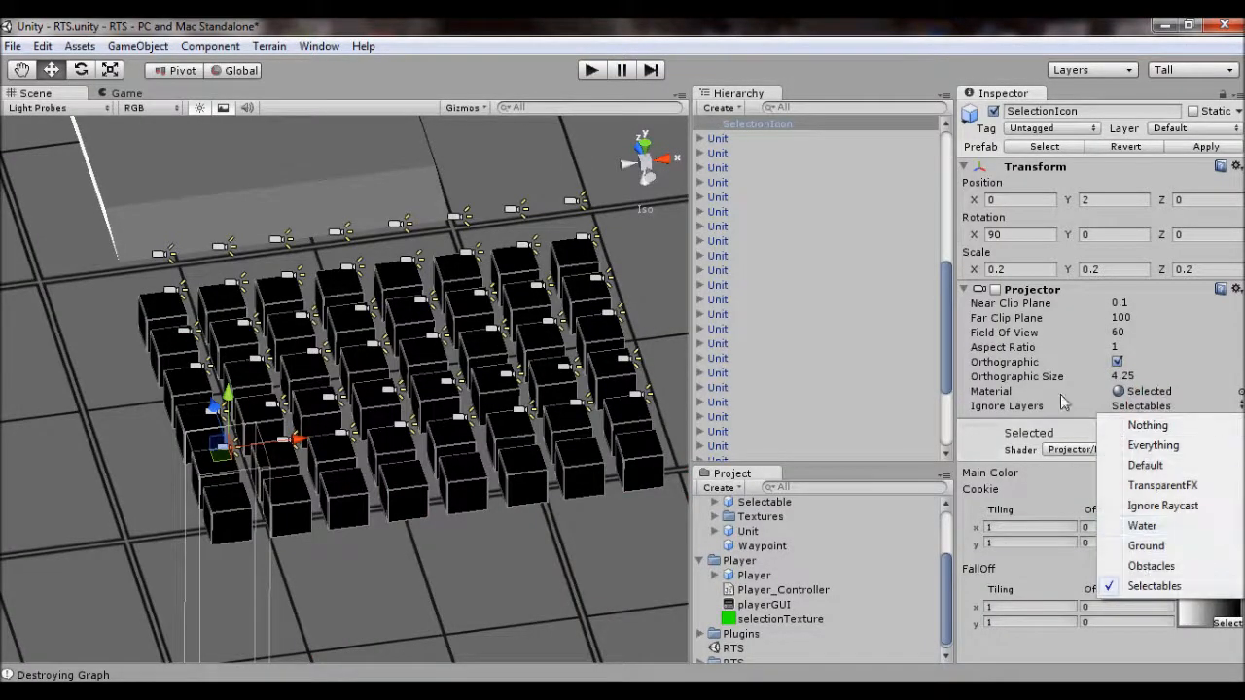